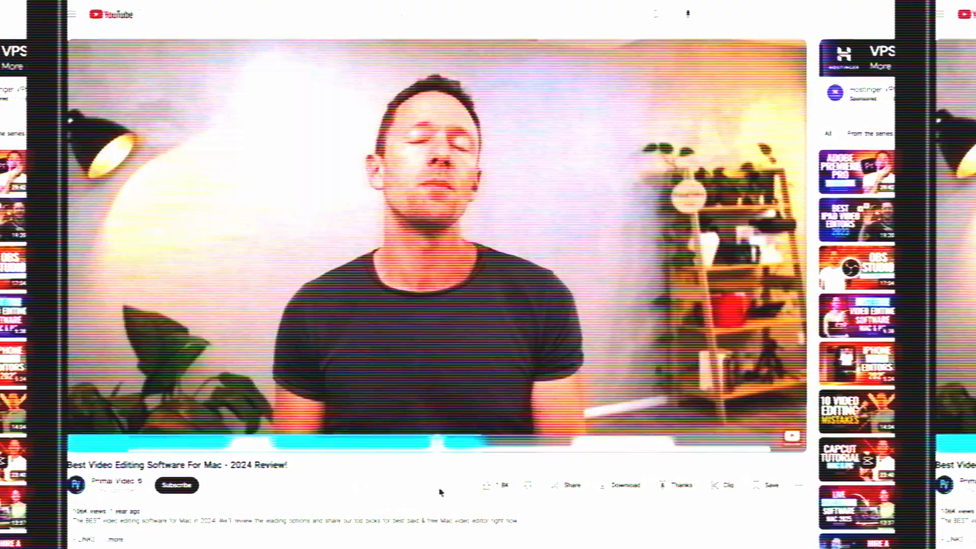
{"action": "mouse_move", "coordinate": [601, 440]}
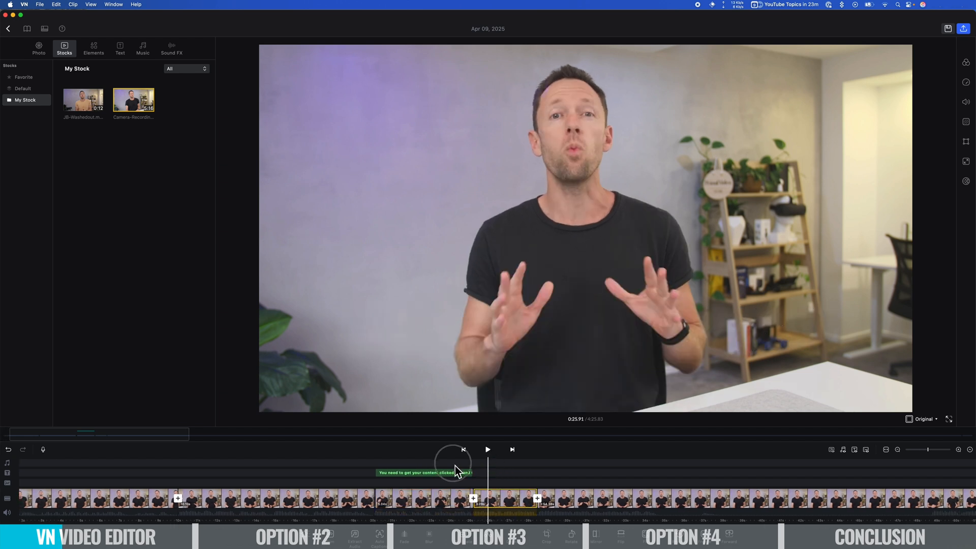
- Add a Message chat-bubble title reading 'Is this VN?' over the video
{"action": "left_click", "coordinate": [143, 49]}
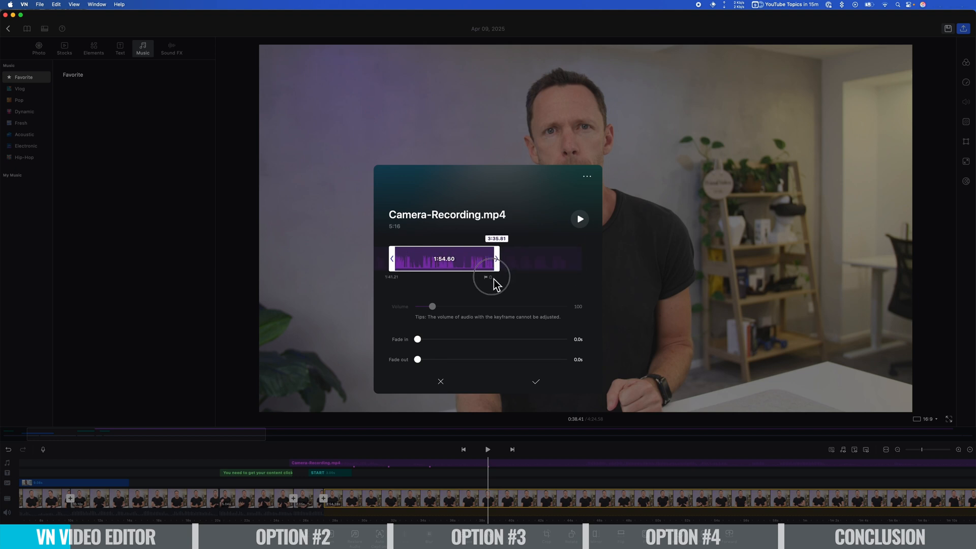
{"action": "left_click", "coordinate": [120, 48]}
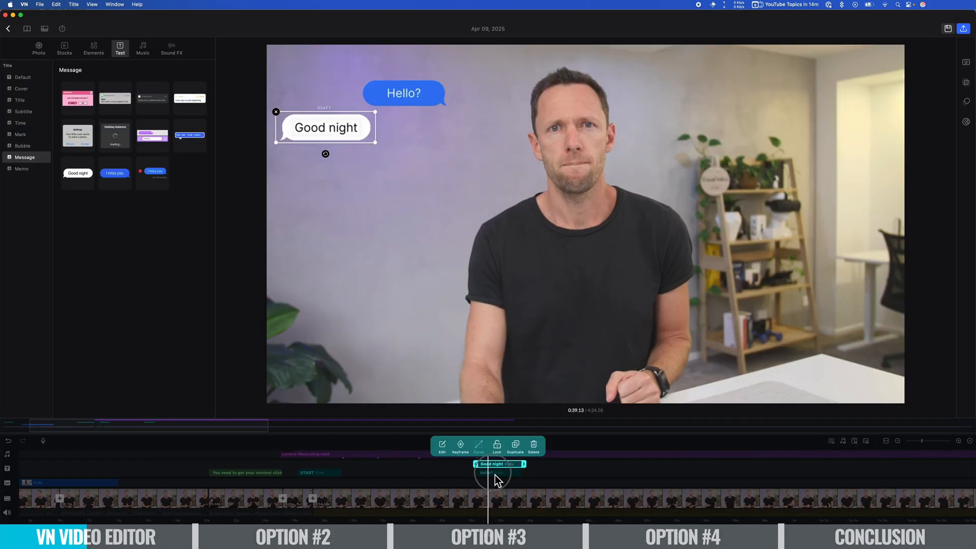
{"action": "type", "text": "Is this VN?"}
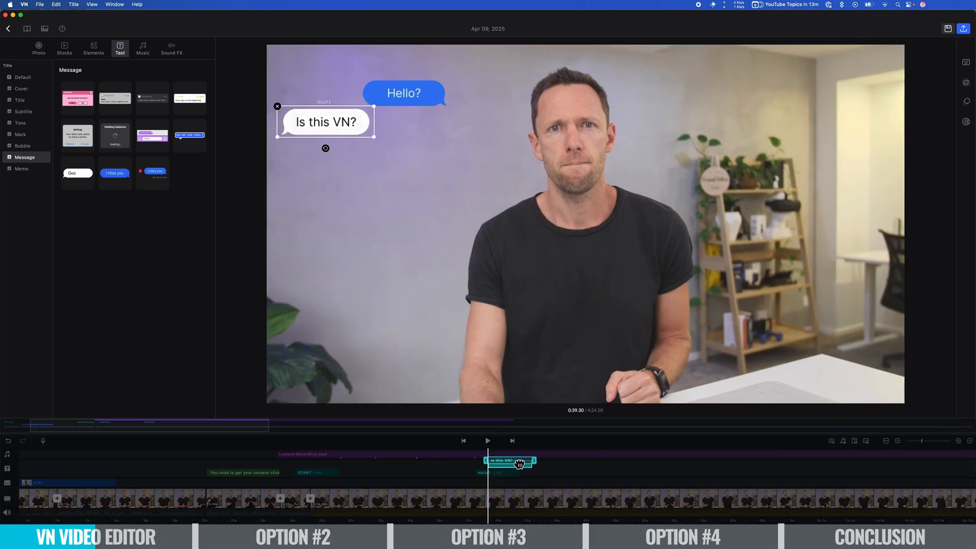
{"action": "left_click", "coordinate": [143, 49]}
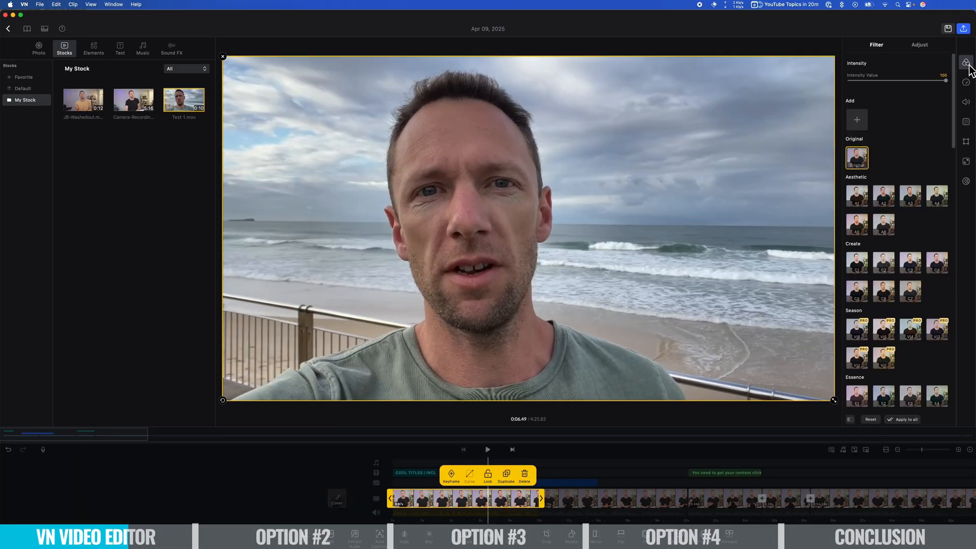
- Apply the last Essence filter and the Zoom Out motion to the talking-head clip
{"action": "left_click", "coordinate": [920, 45]}
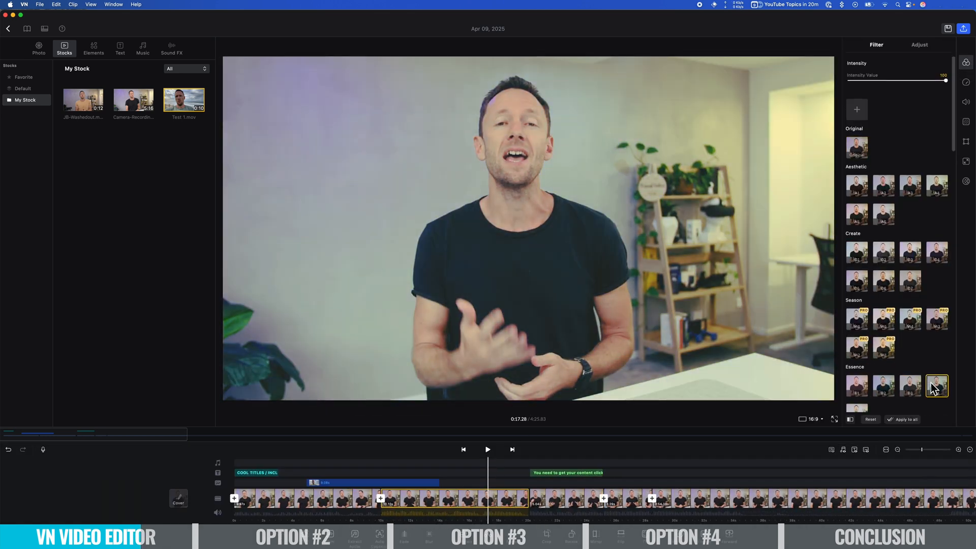
{"action": "left_click", "coordinate": [966, 141]}
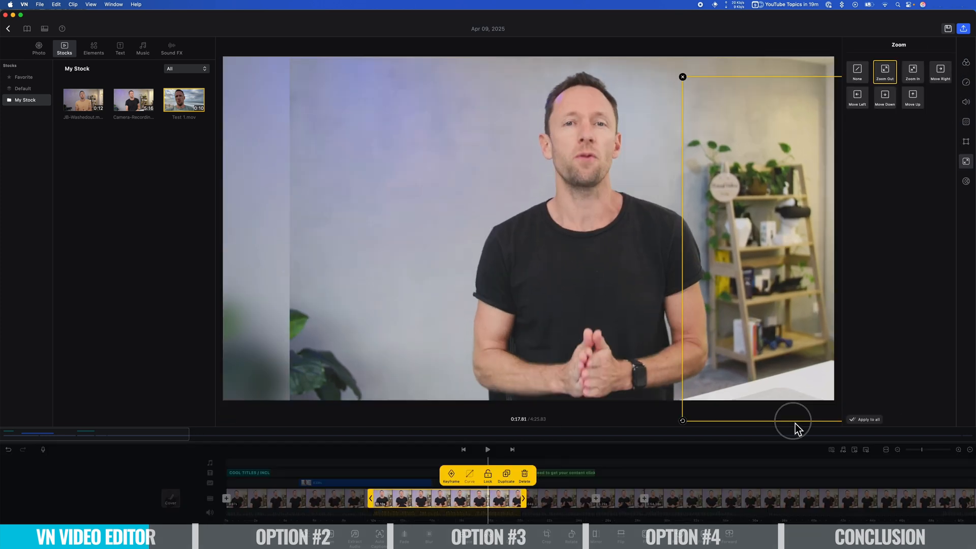
{"action": "left_click", "coordinate": [857, 71]}
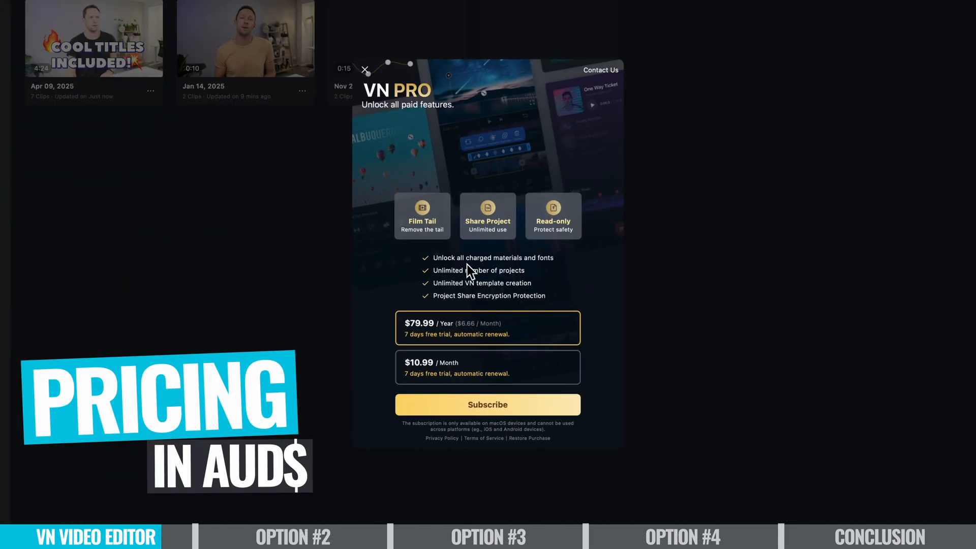
{"action": "mouse_move", "coordinate": [503, 283]}
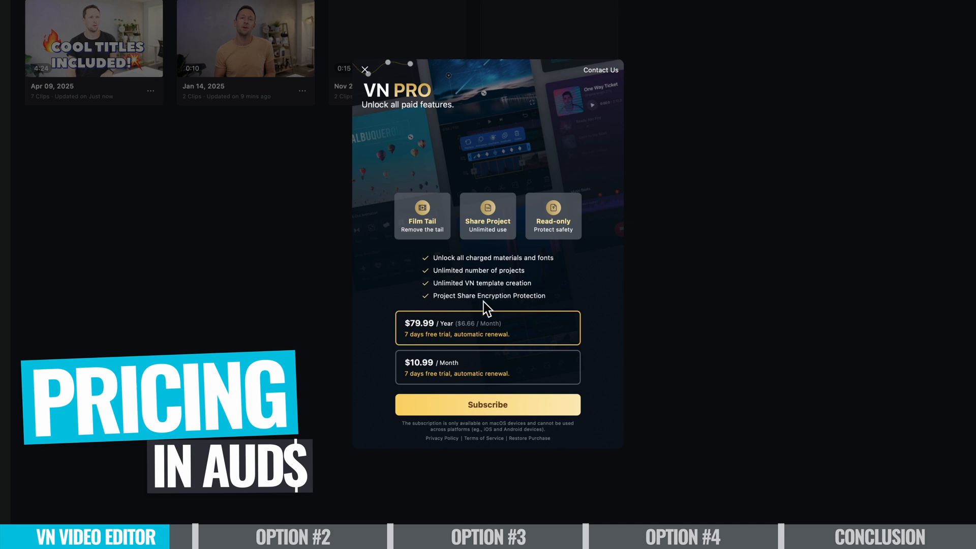
{"action": "mouse_move", "coordinate": [547, 317]}
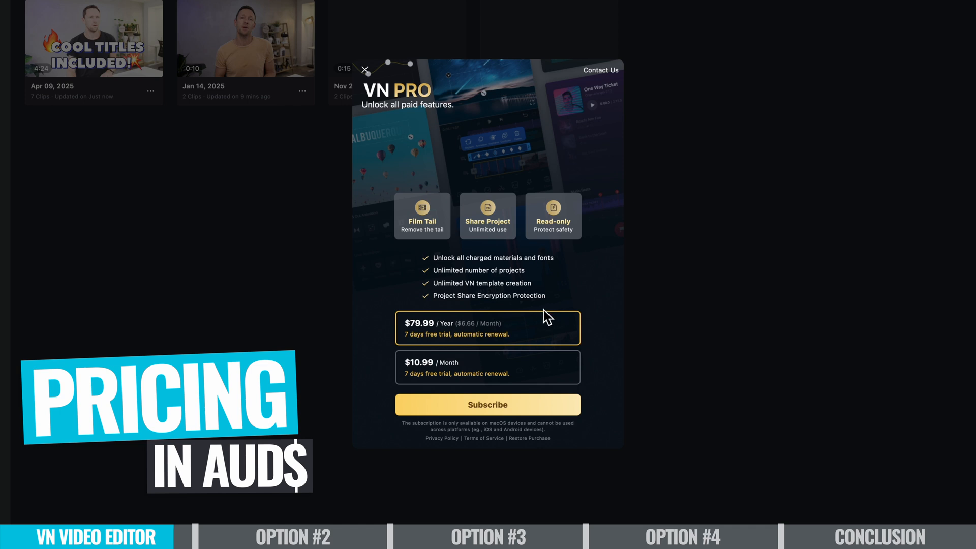
{"action": "mouse_move", "coordinate": [626, 382]}
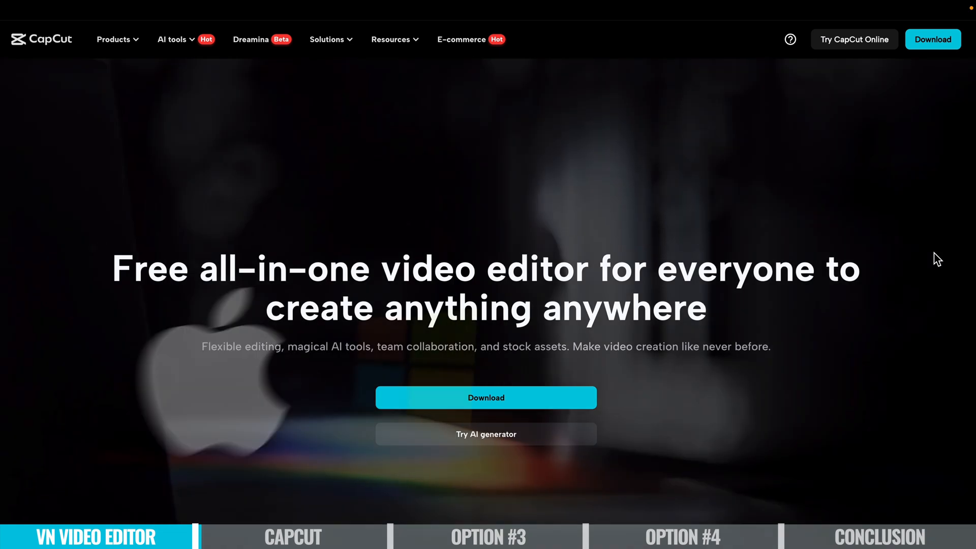
- Scroll the CapCut homepage past the hero banner to the Top AI tools section
{"action": "scroll", "scroll_direction": "down", "scroll_amount": 3}
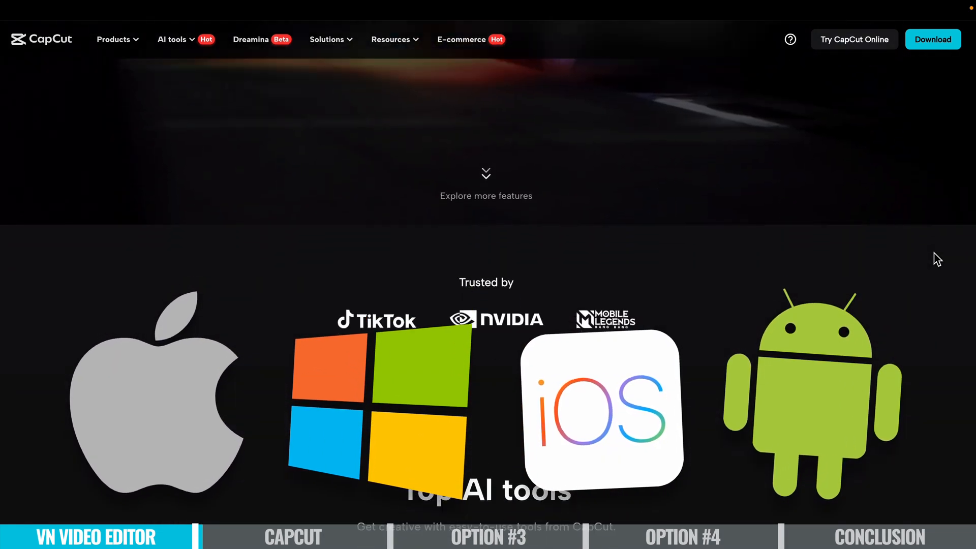
{"action": "scroll", "scroll_direction": "down", "scroll_amount": 3}
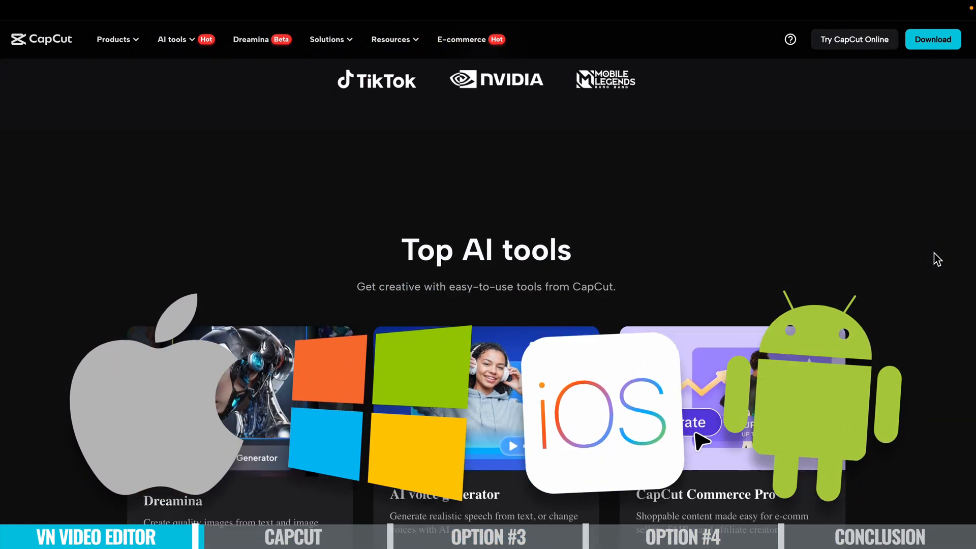
{"action": "scroll", "scroll_direction": "down", "scroll_amount": 3}
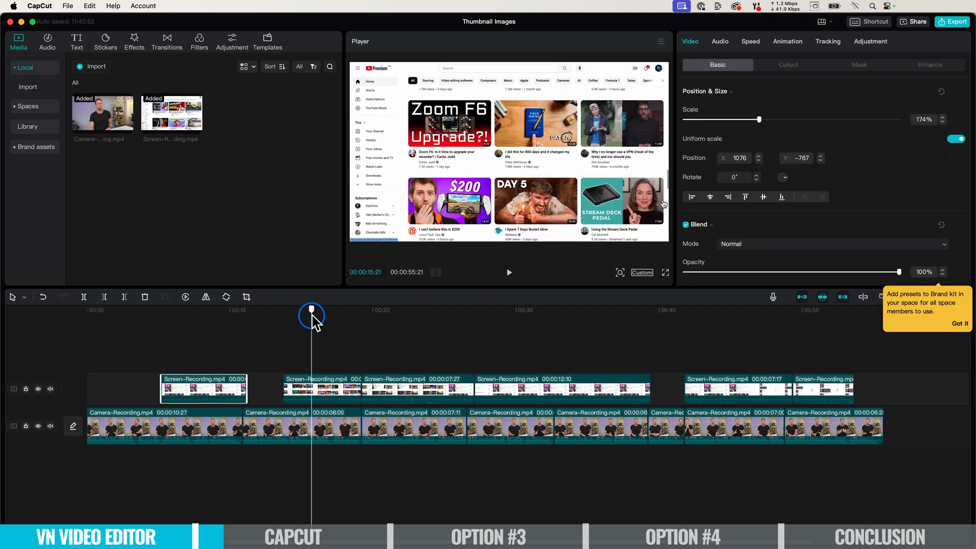
- Move the Thumbnail Images project's playhead to about the fifteen-second mark
{"action": "left_click", "coordinate": [76, 42]}
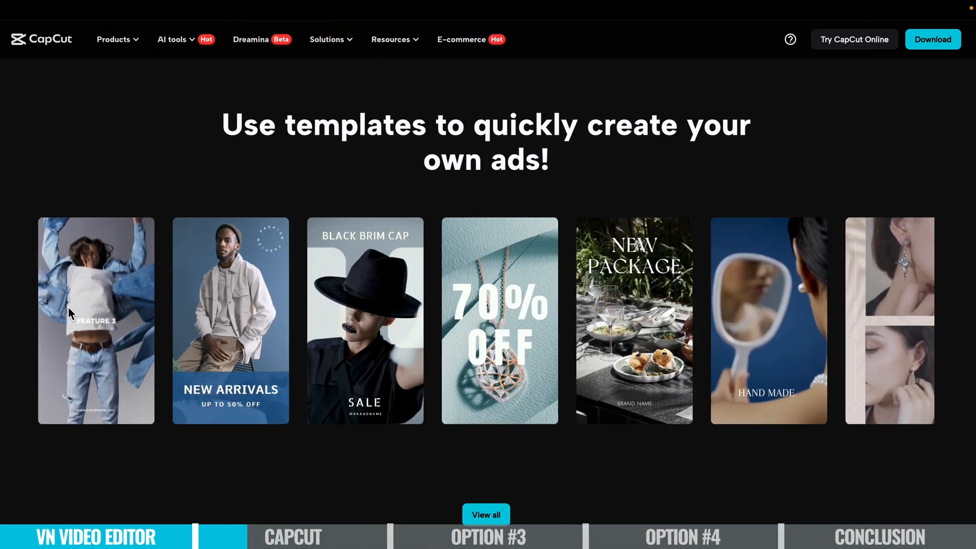
- Install the CapCut 5.9.1 update and start it from the App Store listing
{"action": "scroll", "scroll_direction": "down", "scroll_amount": 3}
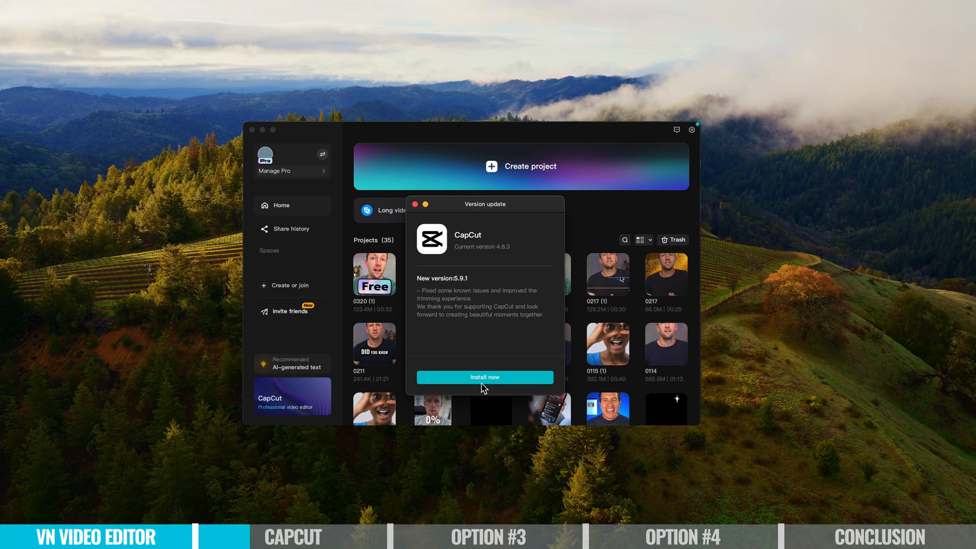
{"action": "left_click", "coordinate": [485, 377]}
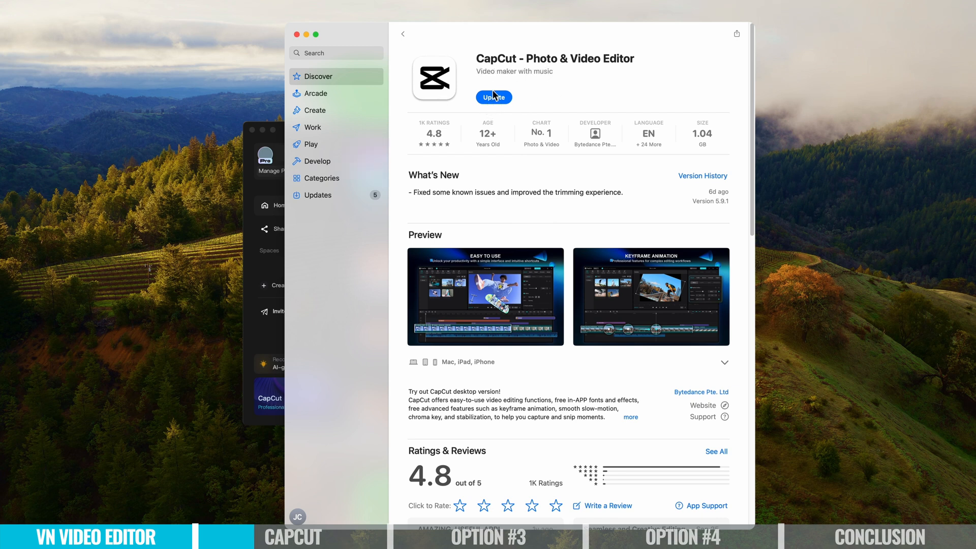
{"action": "left_click", "coordinate": [493, 97]}
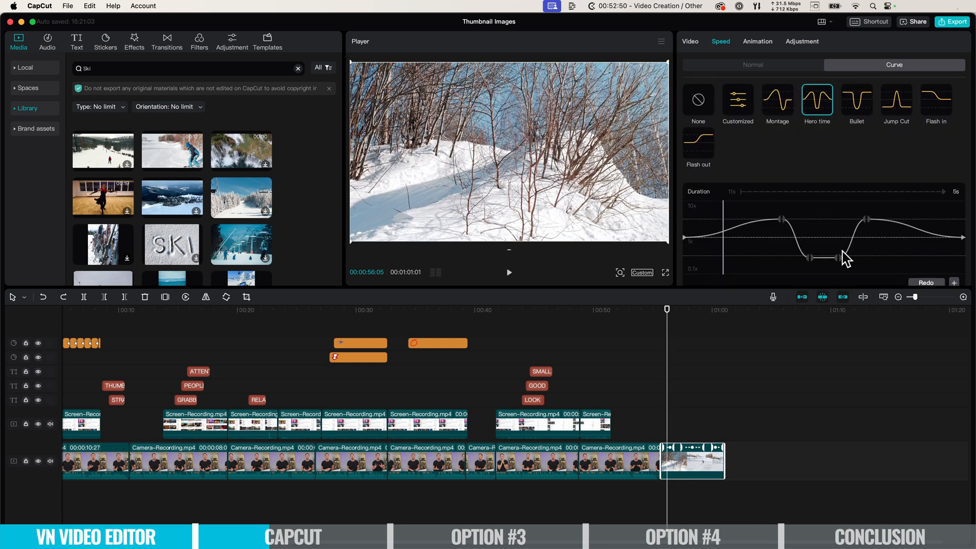
- Add the Chromatic glitch effect to the timeline and stretch its duration
{"action": "left_click", "coordinate": [134, 42]}
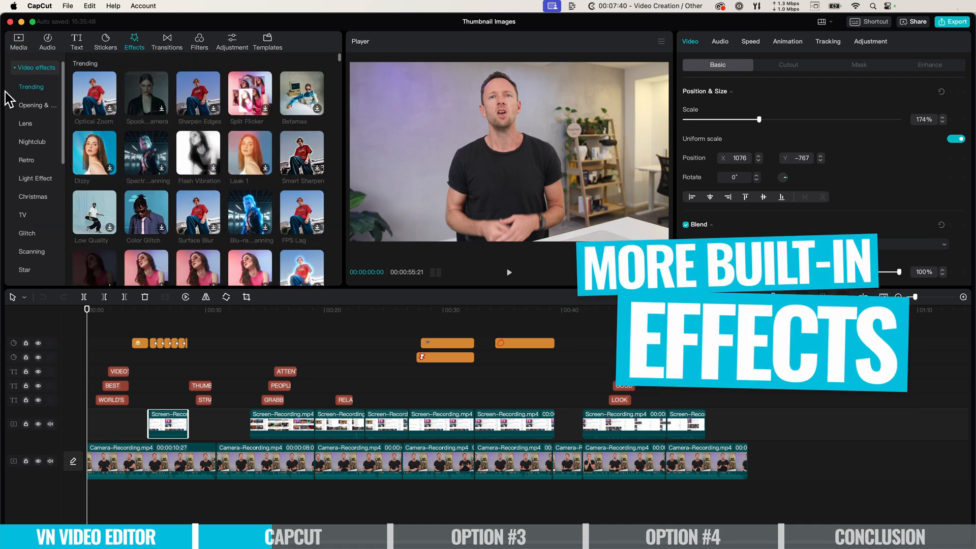
{"action": "left_click", "coordinate": [27, 233]}
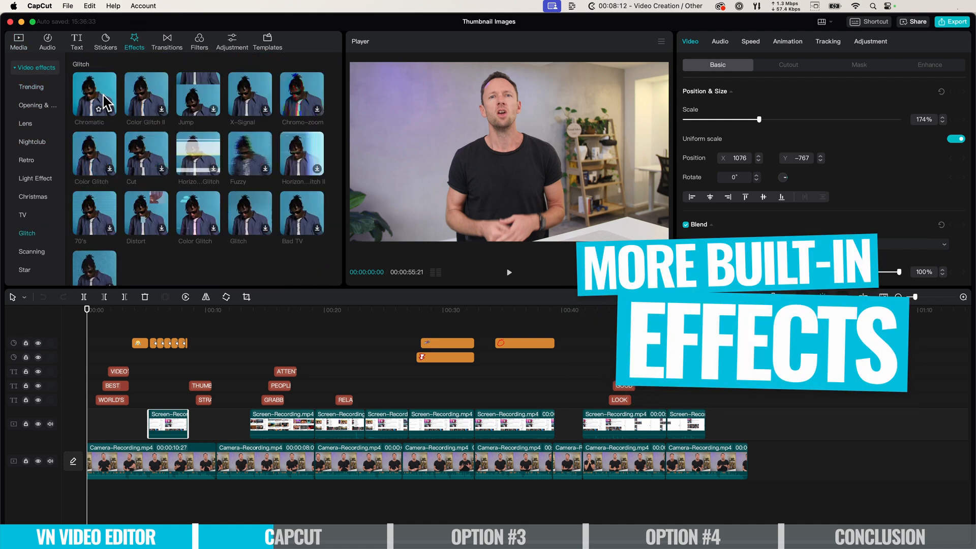
{"action": "left_click", "coordinate": [94, 94]}
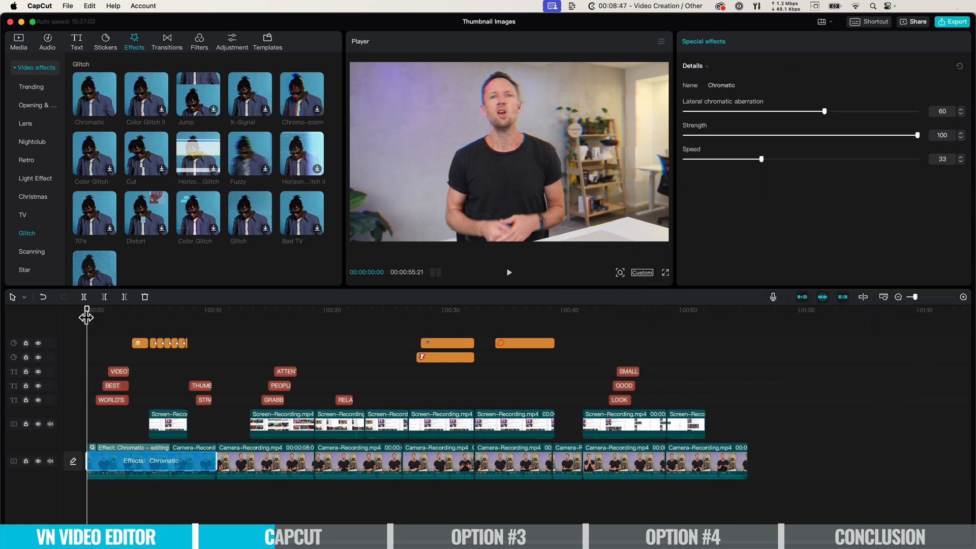
{"action": "left_click_drag", "start_coordinate": [826, 110], "coordinate": [907, 110]}
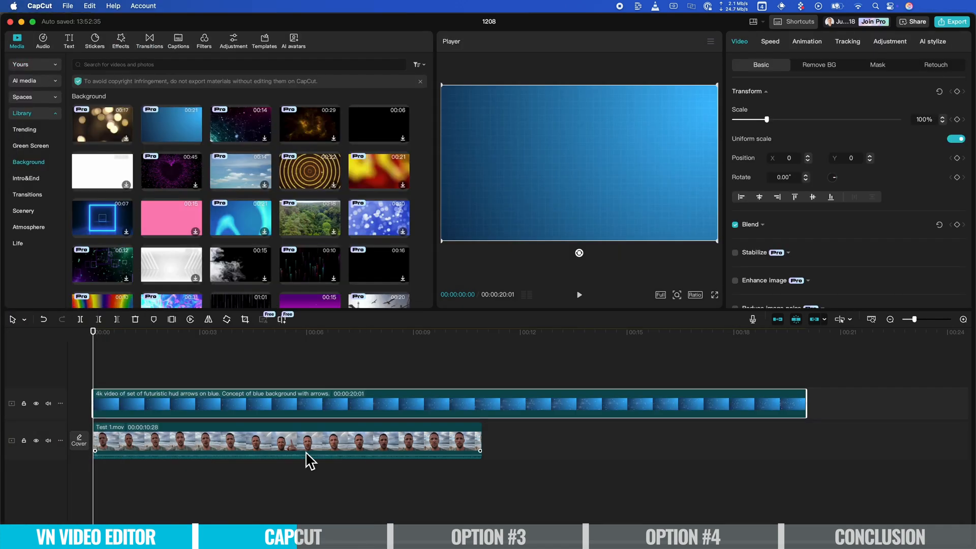
- Remove the clip's background, add a text clip, and preview an AI avatar
{"action": "left_click", "coordinate": [818, 64]}
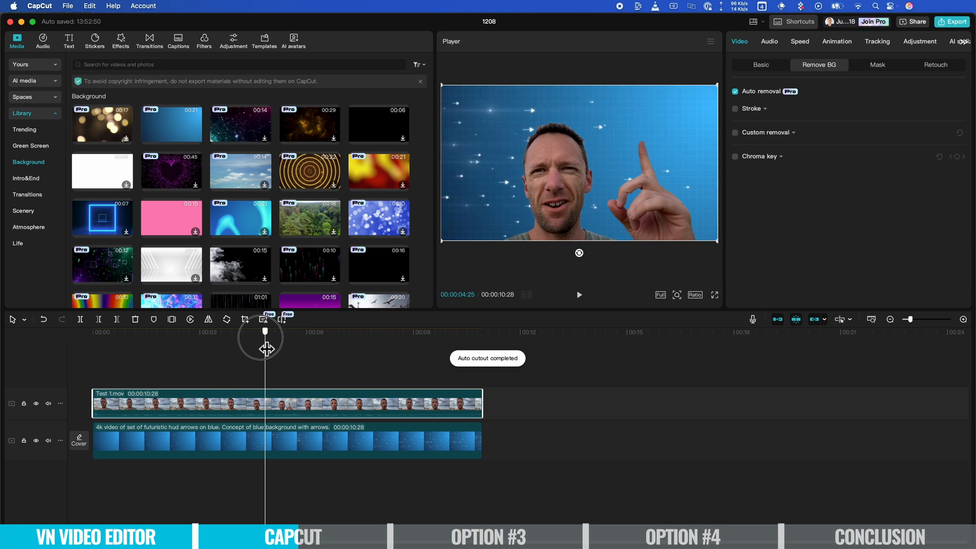
{"action": "left_click", "coordinate": [68, 41]}
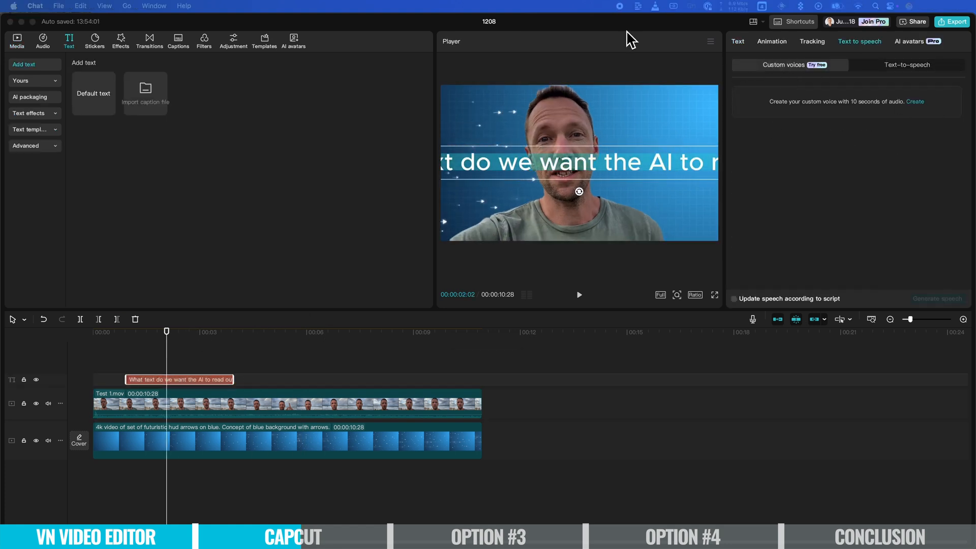
{"action": "left_click", "coordinate": [911, 41]}
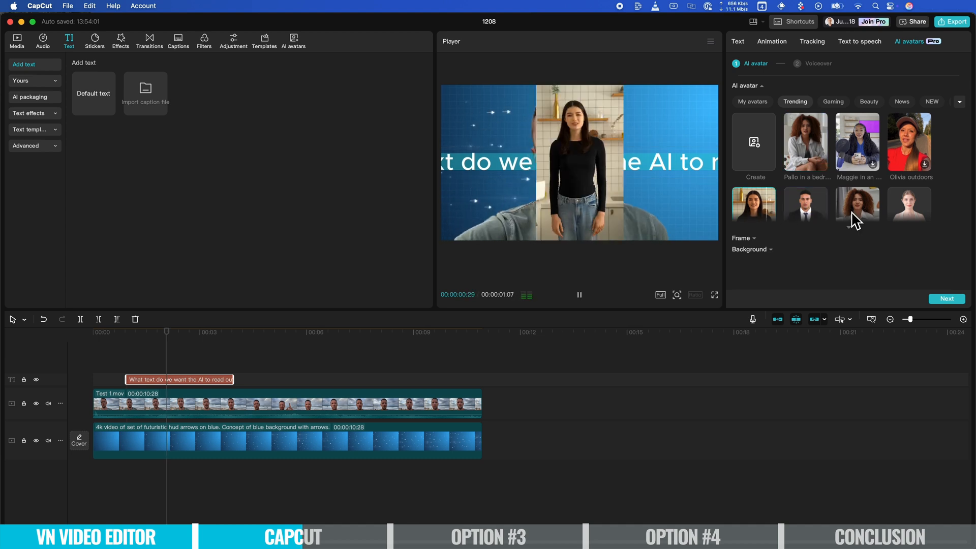
- Enable colour correction at intensity 80 and try Enhance image, answering the permission prompt
{"action": "left_click", "coordinate": [233, 42]}
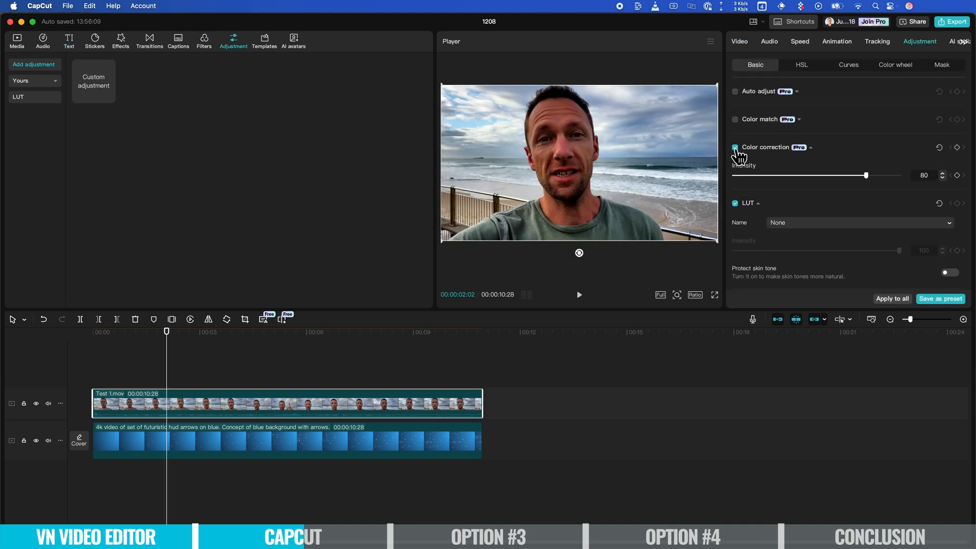
{"action": "left_click", "coordinate": [739, 42]}
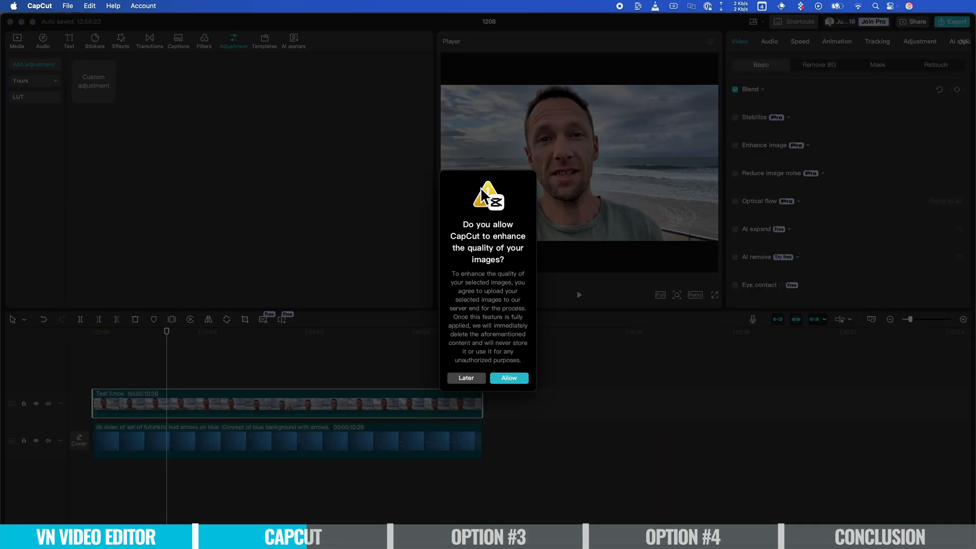
{"action": "left_click", "coordinate": [508, 377]}
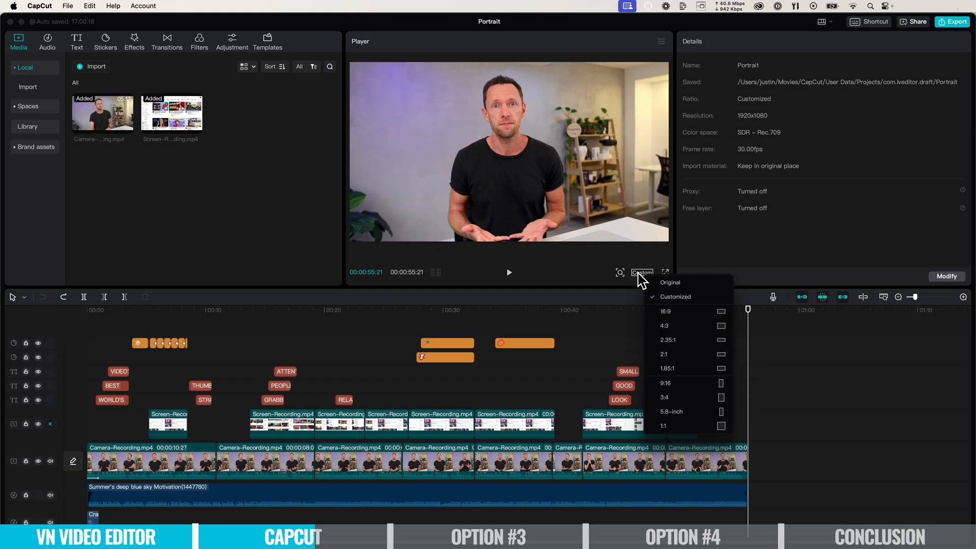
- Set the ratio to 9:16 and scale the footage to fill the portrait frame
{"action": "left_click", "coordinate": [665, 382]}
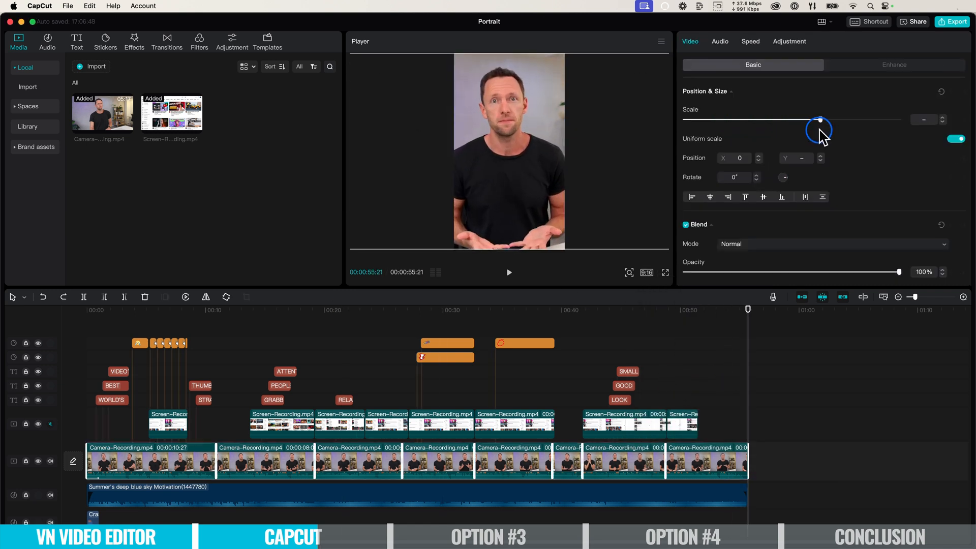
{"action": "left_click_drag", "start_coordinate": [820, 119], "coordinate": [821, 119]}
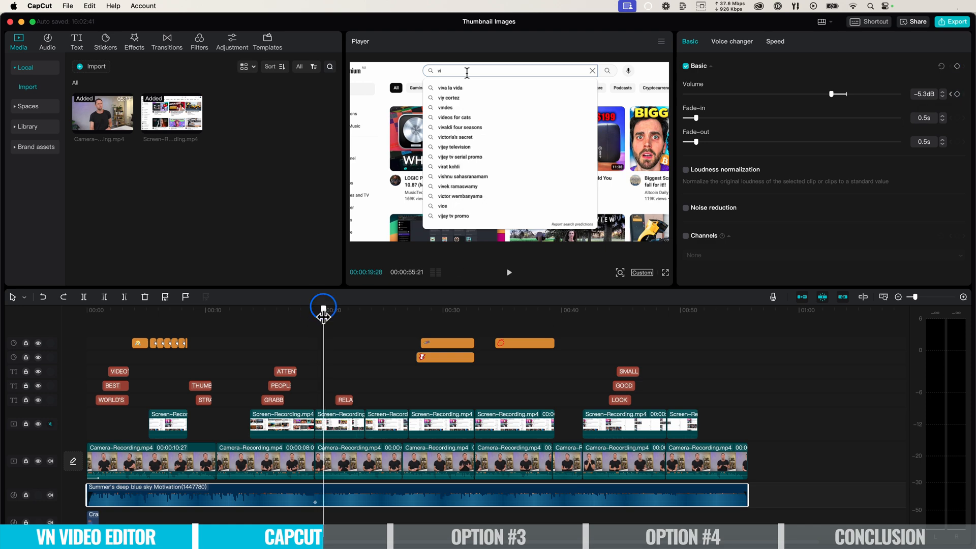
{"action": "left_click", "coordinate": [952, 22]}
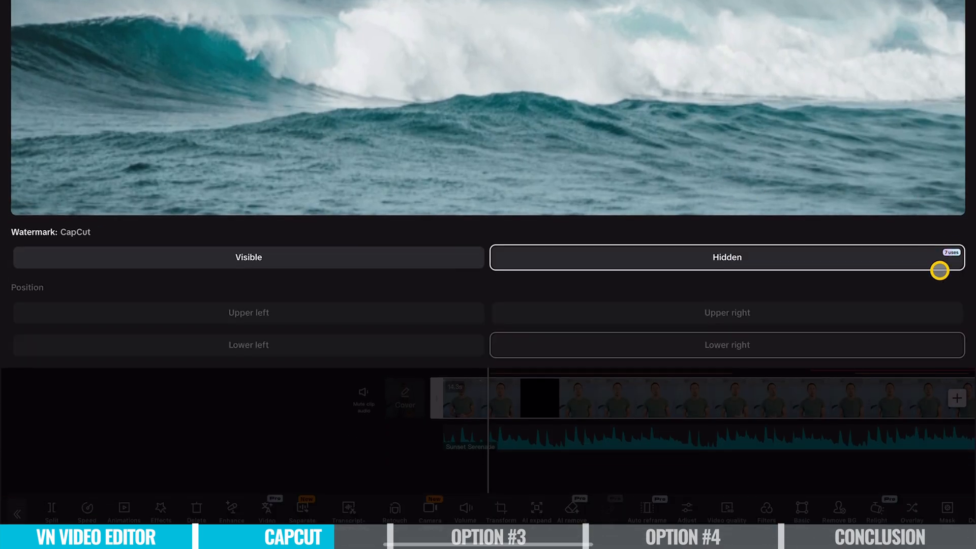
{"action": "mouse_move", "coordinate": [420, 222]}
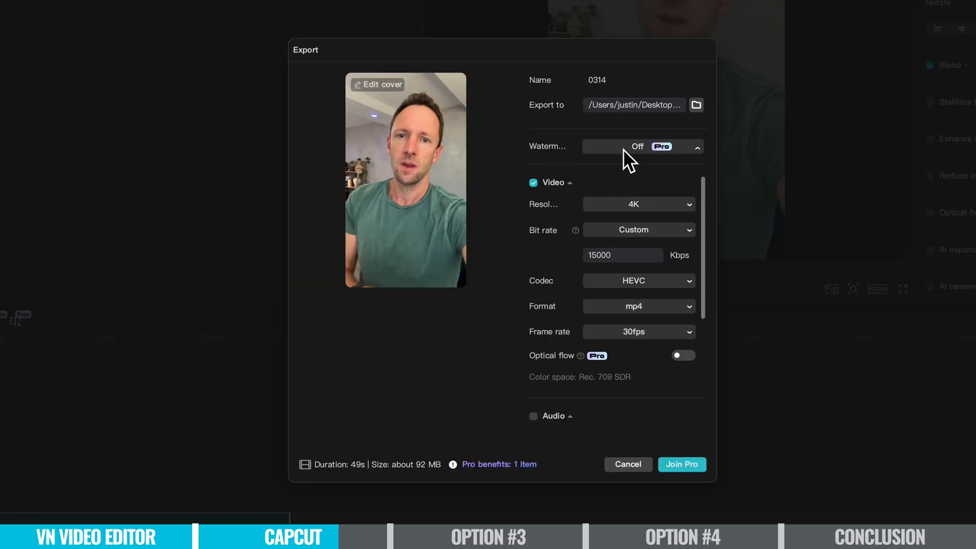
- Hide the export watermark, then voice the paragraph with Confident Male and an AI presenter
{"action": "left_click", "coordinate": [635, 146]}
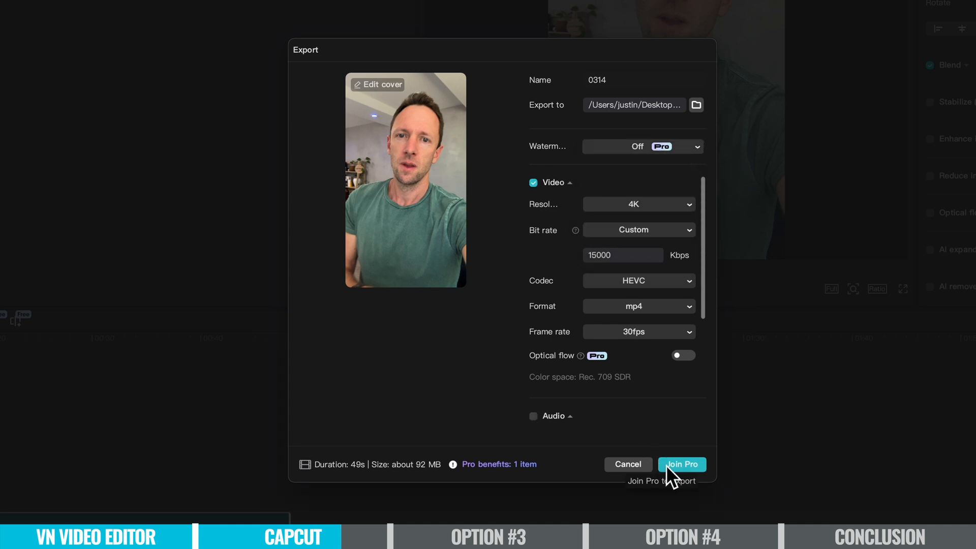
{"action": "left_click", "coordinate": [681, 463]}
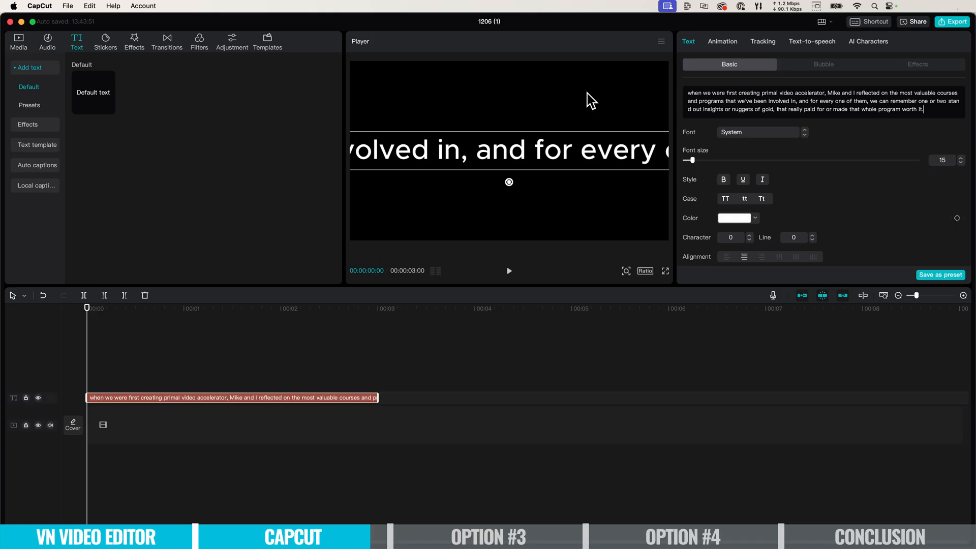
{"action": "left_click", "coordinate": [812, 41]}
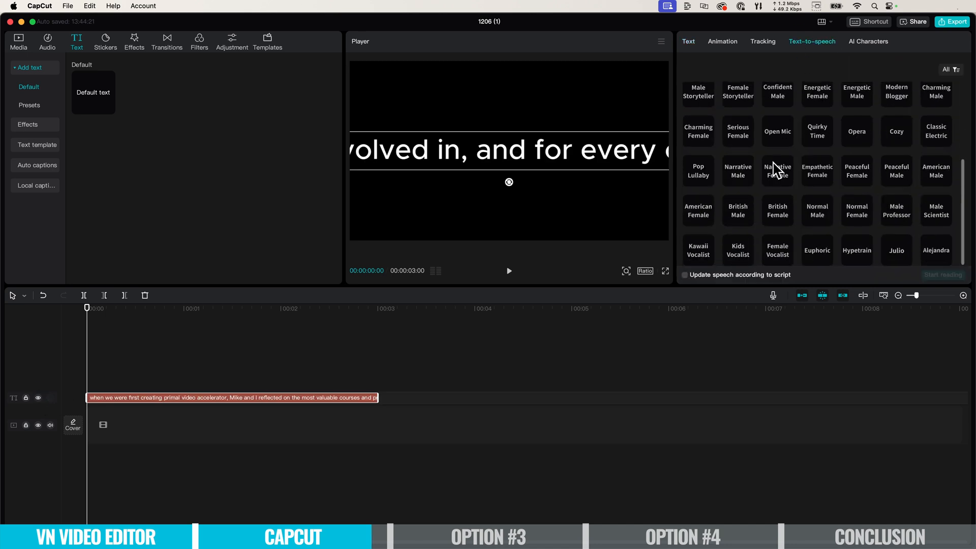
{"action": "left_click", "coordinate": [777, 103]}
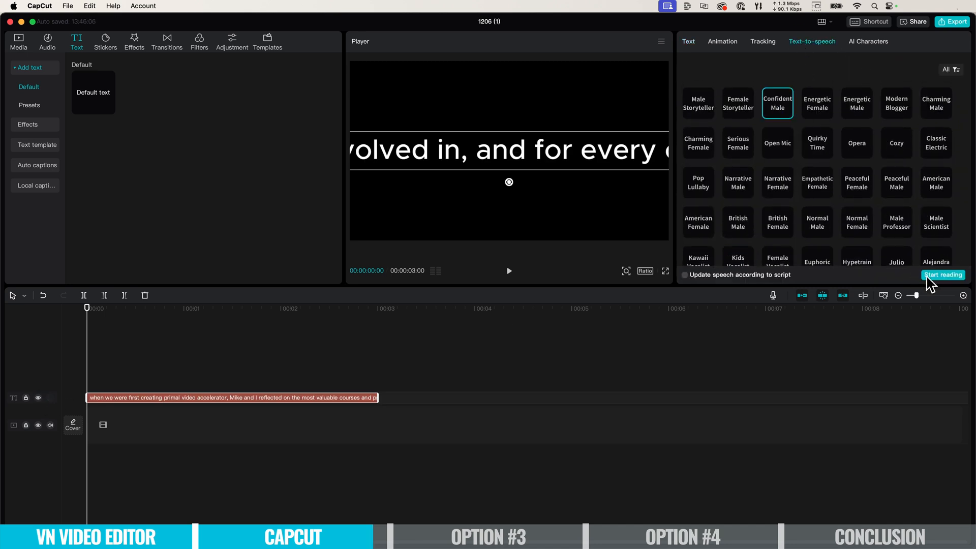
{"action": "left_click", "coordinate": [867, 42]}
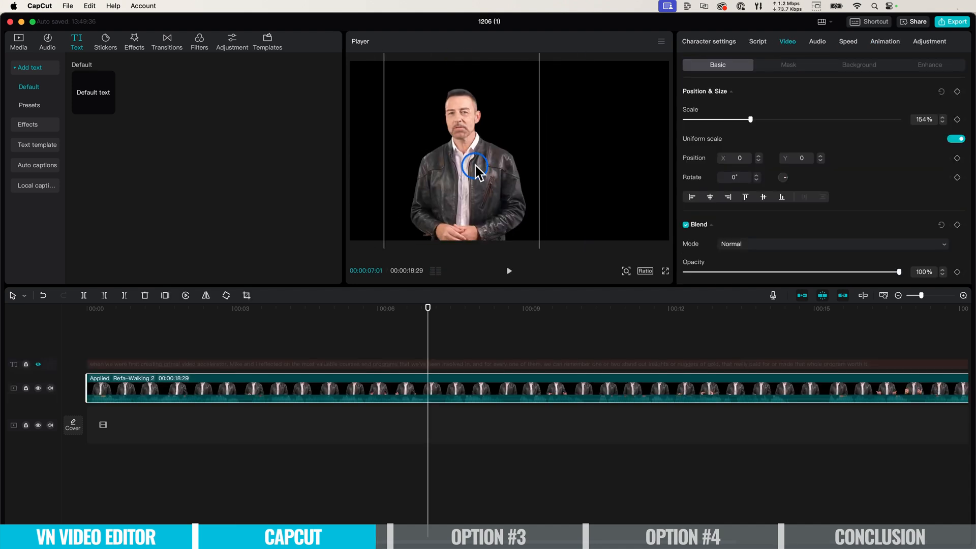
{"action": "left_click", "coordinate": [18, 41]}
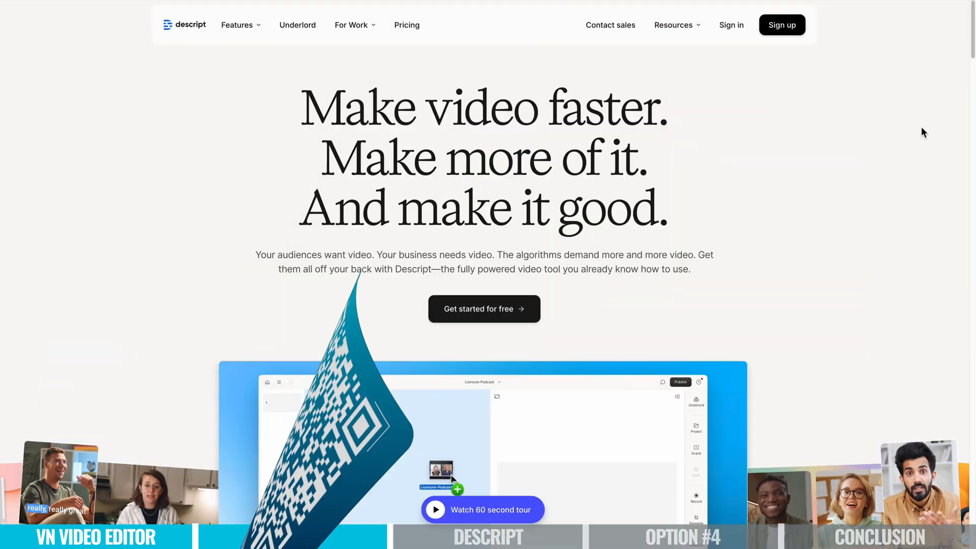
- Scroll down through the Descript homepage's feature sections
{"action": "scroll", "scroll_direction": "down", "scroll_amount": 3}
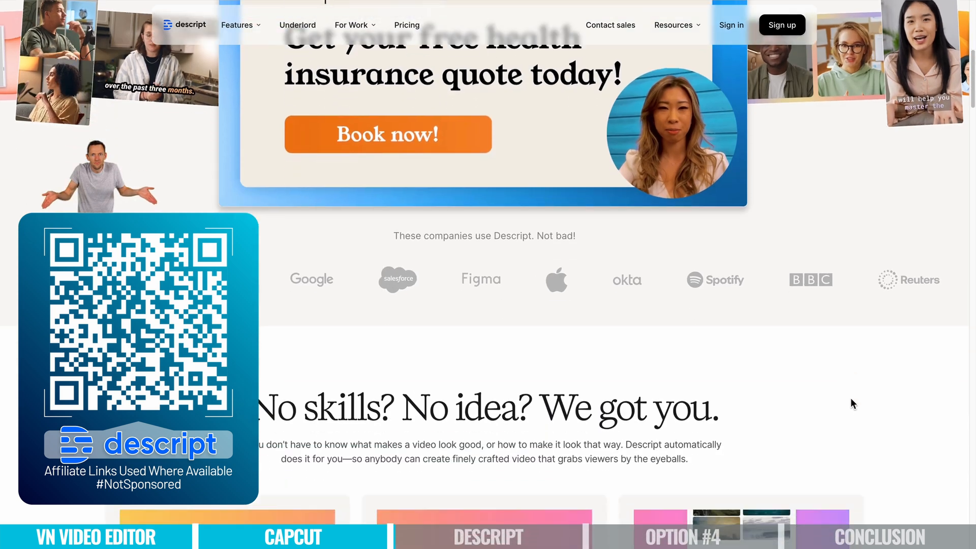
{"action": "scroll", "scroll_direction": "down", "scroll_amount": 3}
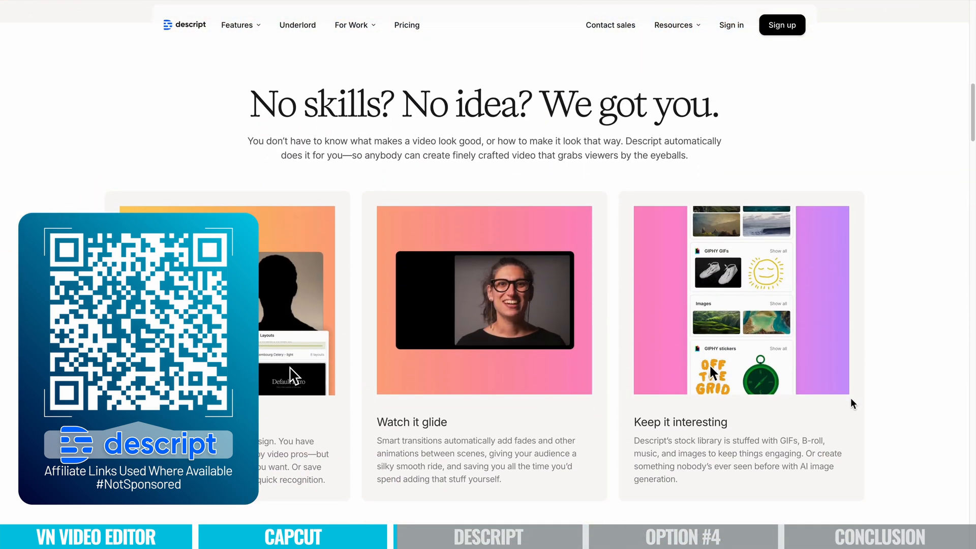
{"action": "scroll", "scroll_direction": "down", "scroll_amount": 3}
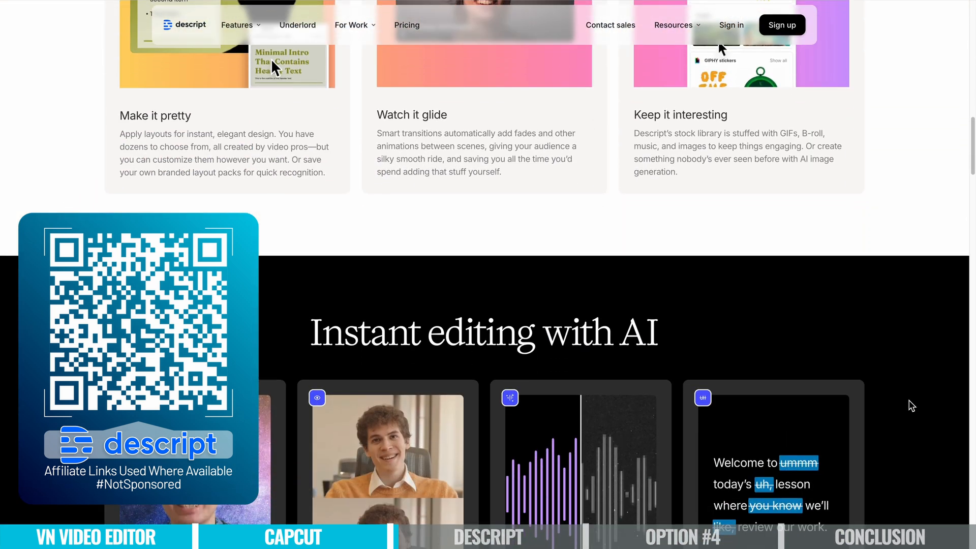
{"action": "scroll", "scroll_direction": "down", "scroll_amount": 3}
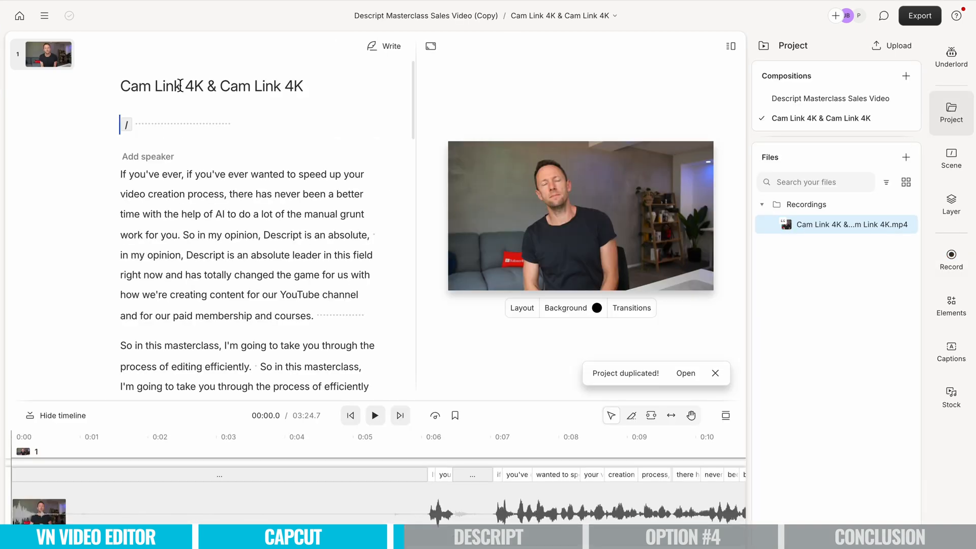
- In the Masterclass composition, shorten word gaps, remove all filler words, and remove retakes
{"action": "left_click", "coordinate": [951, 56]}
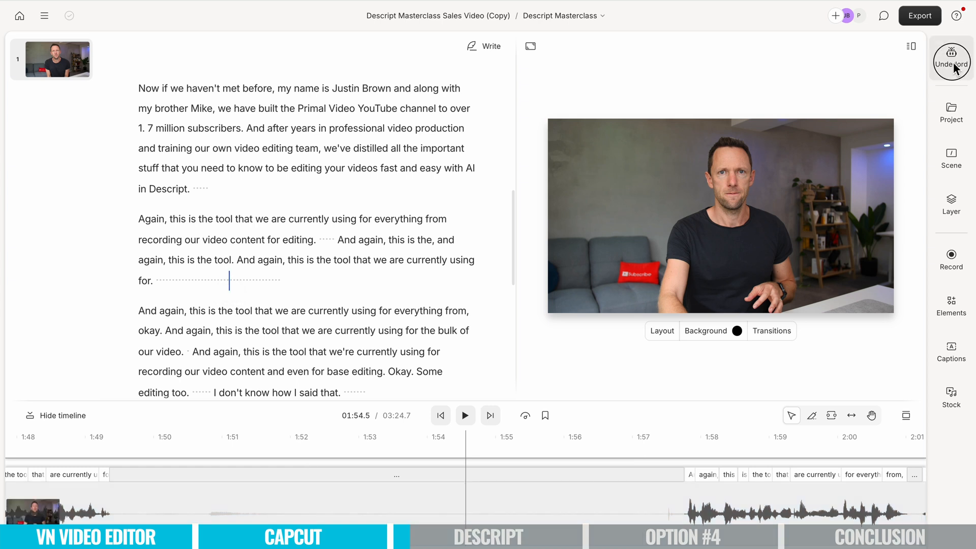
{"action": "left_click", "coordinate": [950, 56]}
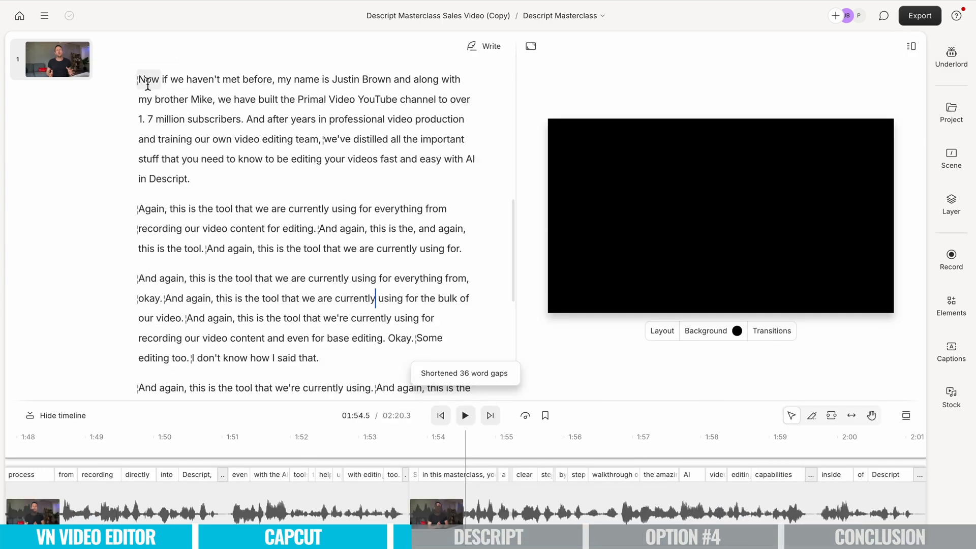
{"action": "left_click", "coordinate": [951, 55]}
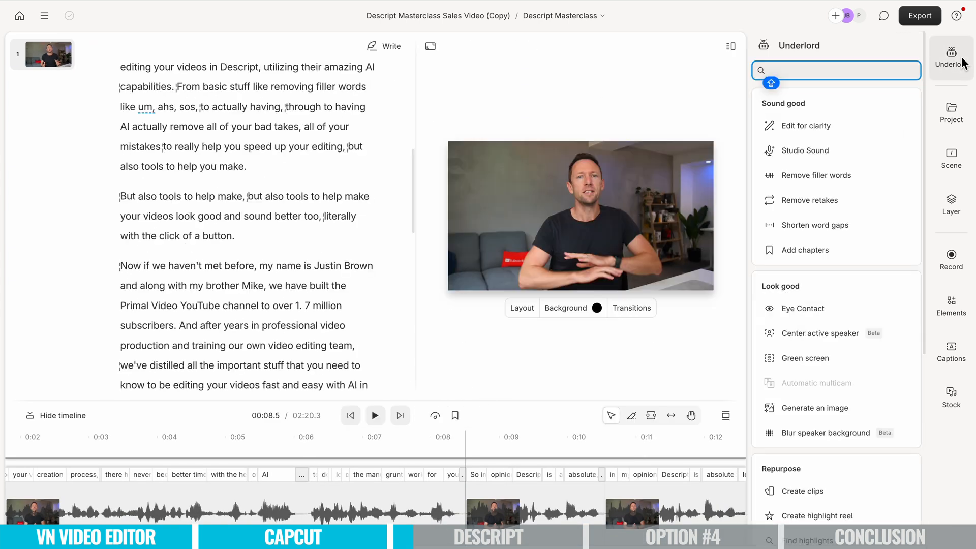
{"action": "left_click", "coordinate": [815, 175]}
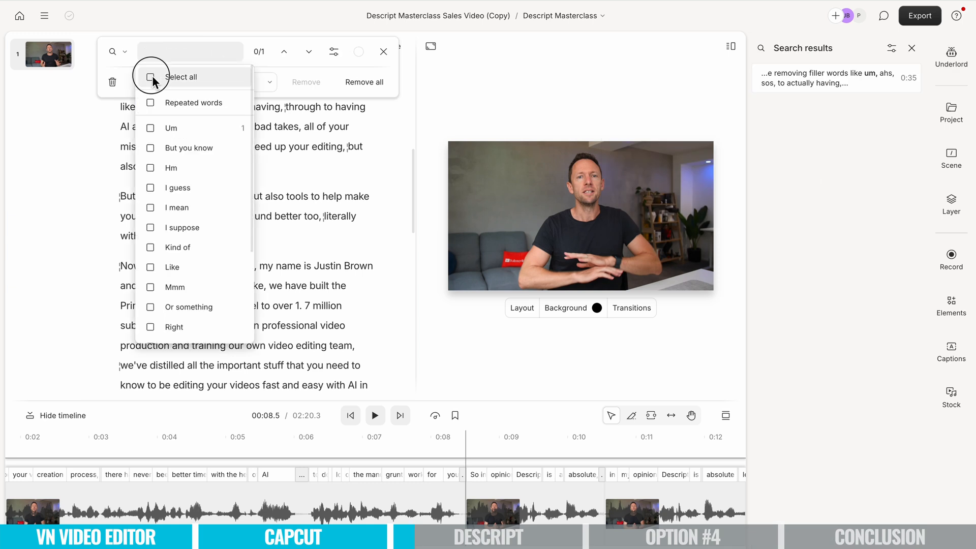
{"action": "left_click", "coordinate": [150, 313]}
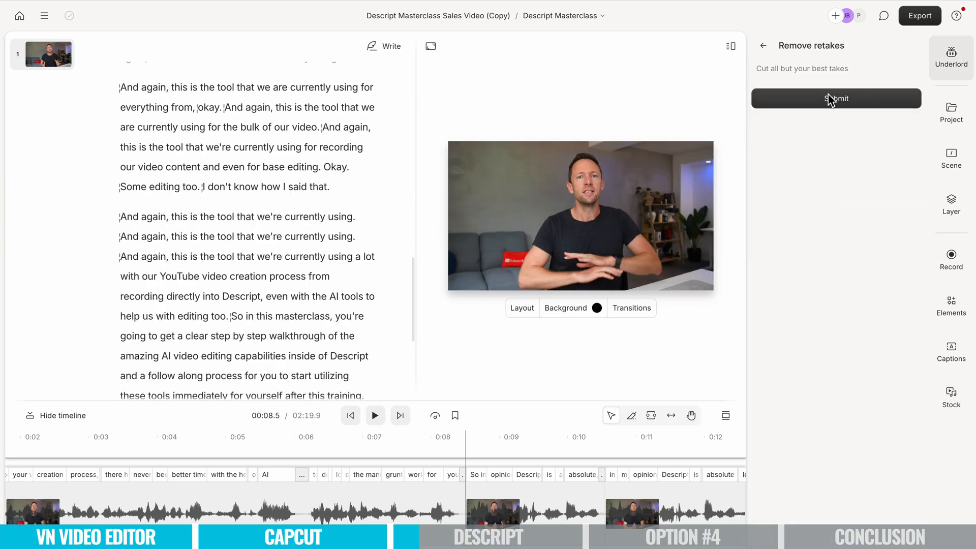
{"action": "left_click", "coordinate": [835, 98]}
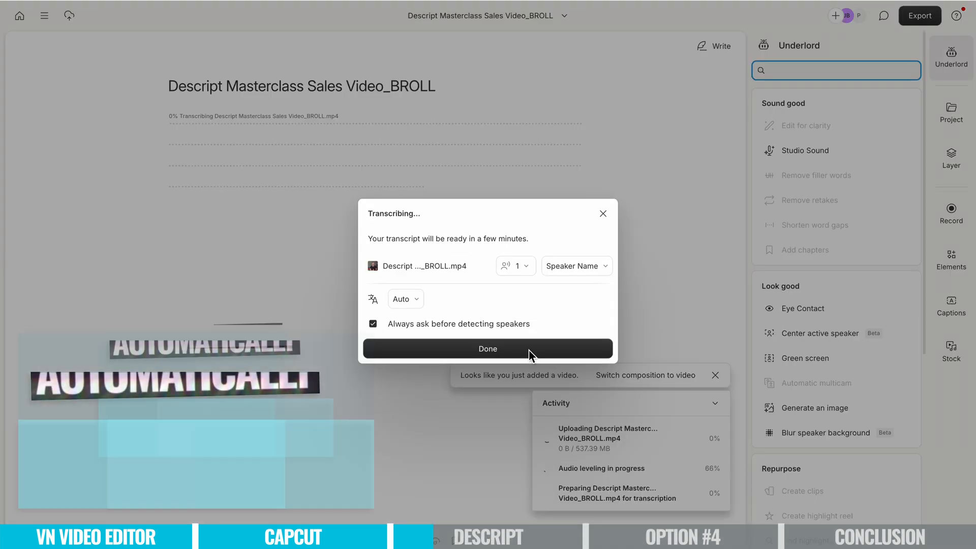
- Confirm the B-roll transcription prompt with Done
{"action": "left_click", "coordinate": [487, 349]}
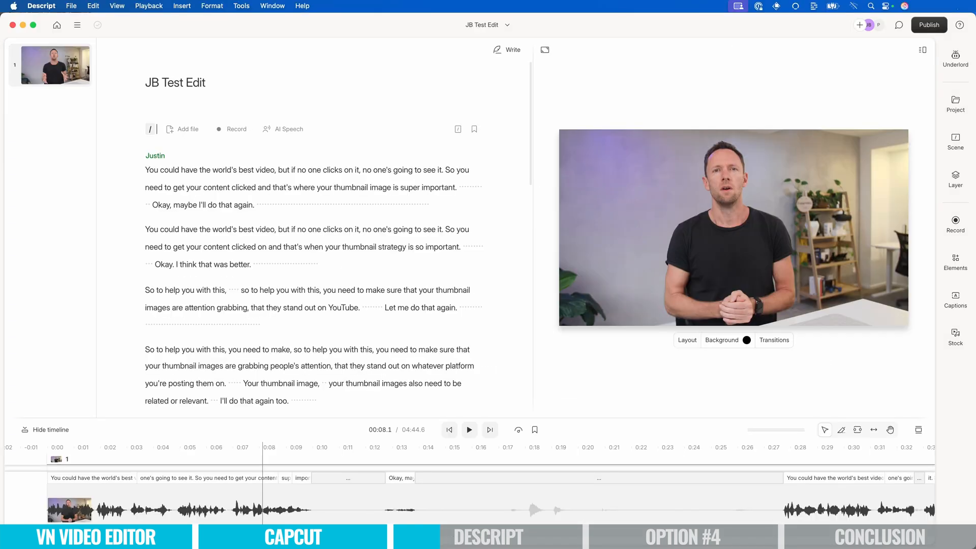
- Play the JB Test Edit and apply Underlord's Shorten word gaps
{"action": "left_click", "coordinate": [468, 430]}
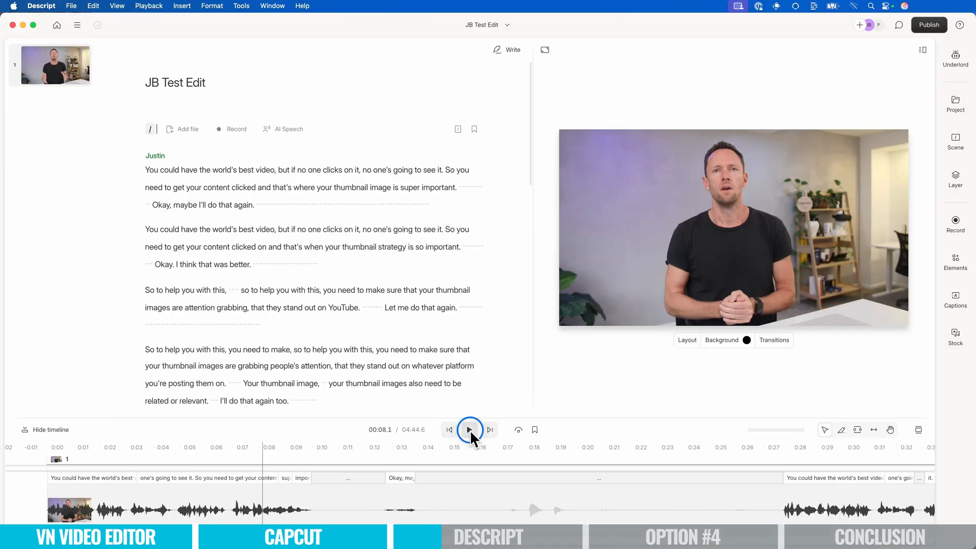
{"action": "left_click", "coordinate": [954, 58]}
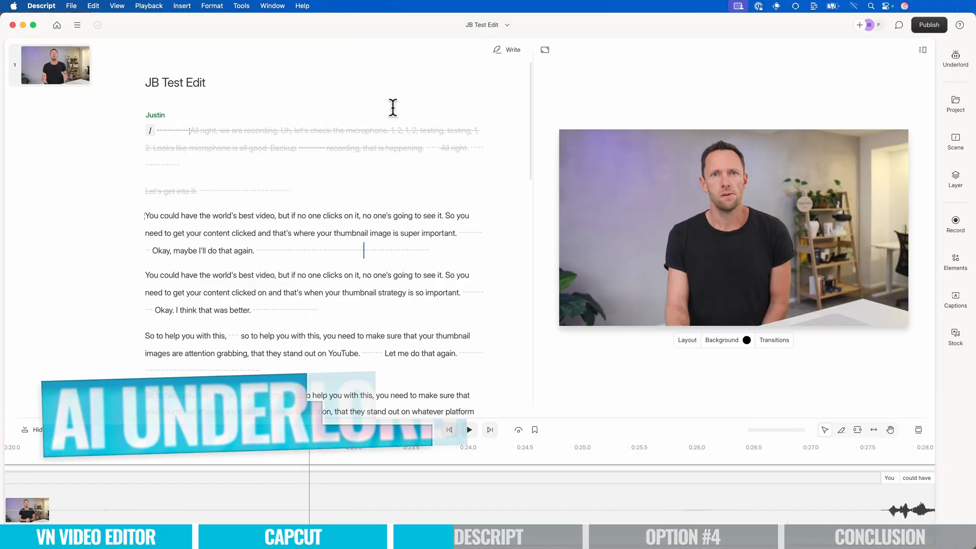
{"action": "left_click", "coordinate": [956, 57]}
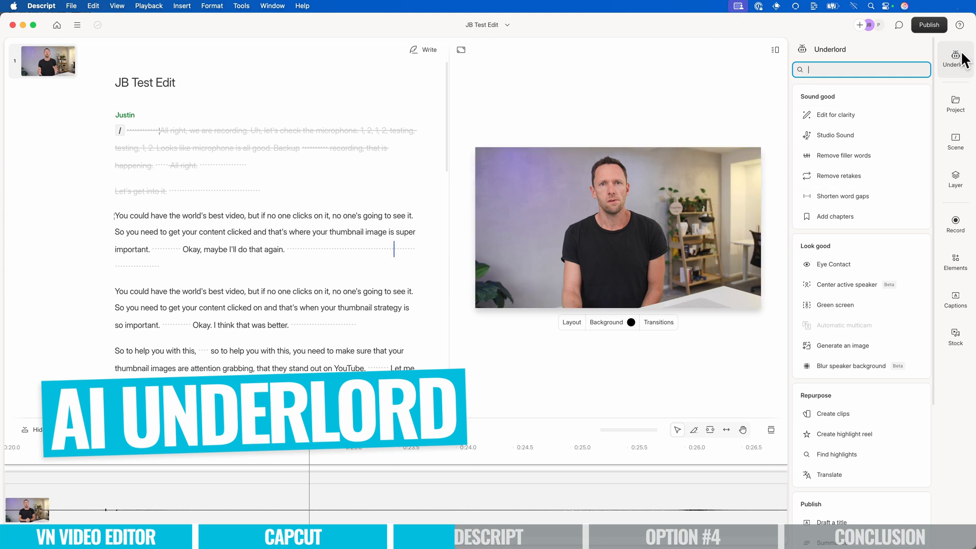
{"action": "mouse_move", "coordinate": [843, 197]}
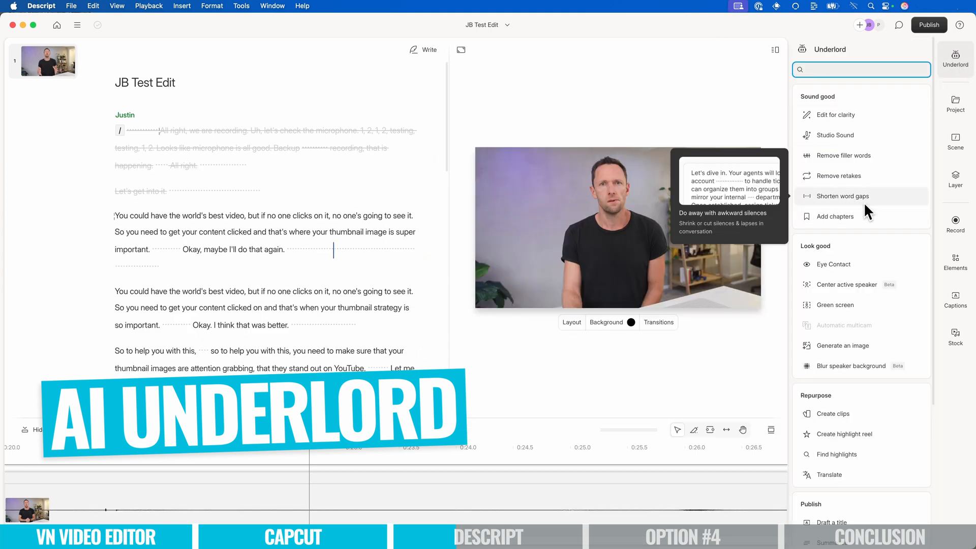
{"action": "left_click", "coordinate": [843, 197]}
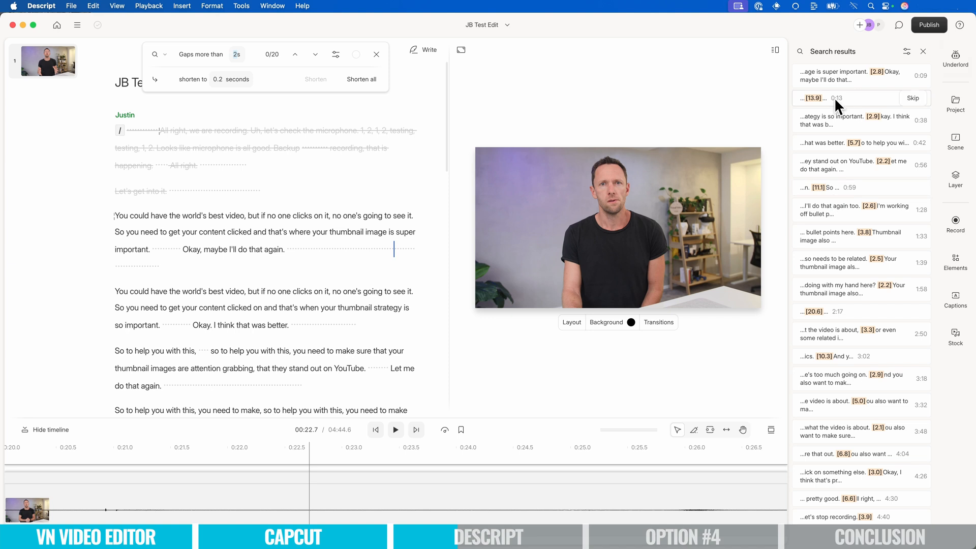
{"action": "left_click", "coordinate": [954, 59]}
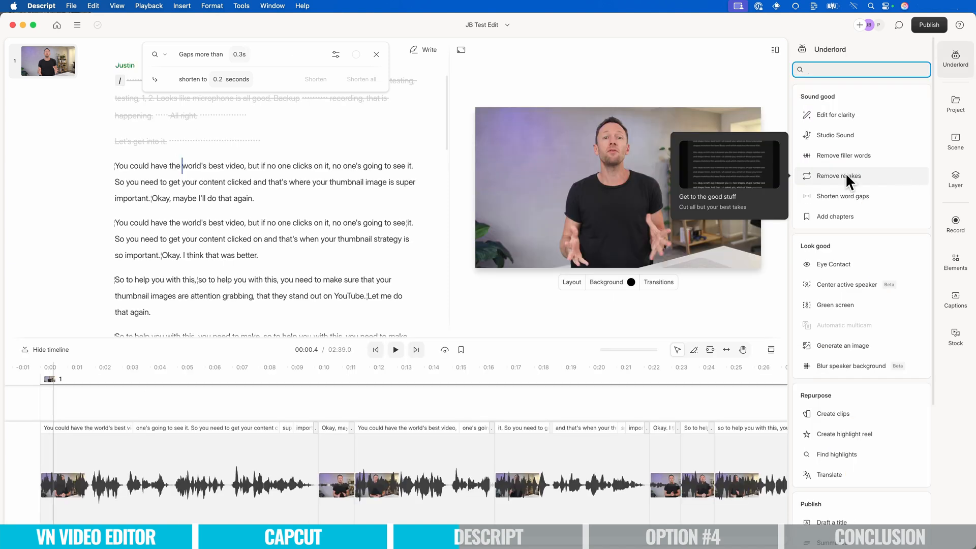
- Run Underlord's Remove retakes on the test edit and submit it
{"action": "left_click", "coordinate": [838, 175]}
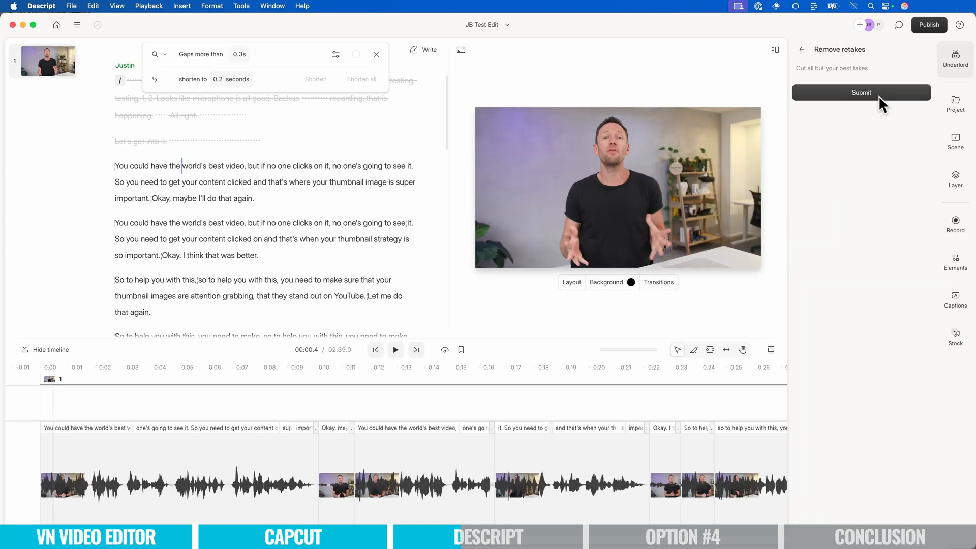
{"action": "left_click", "coordinate": [861, 92]}
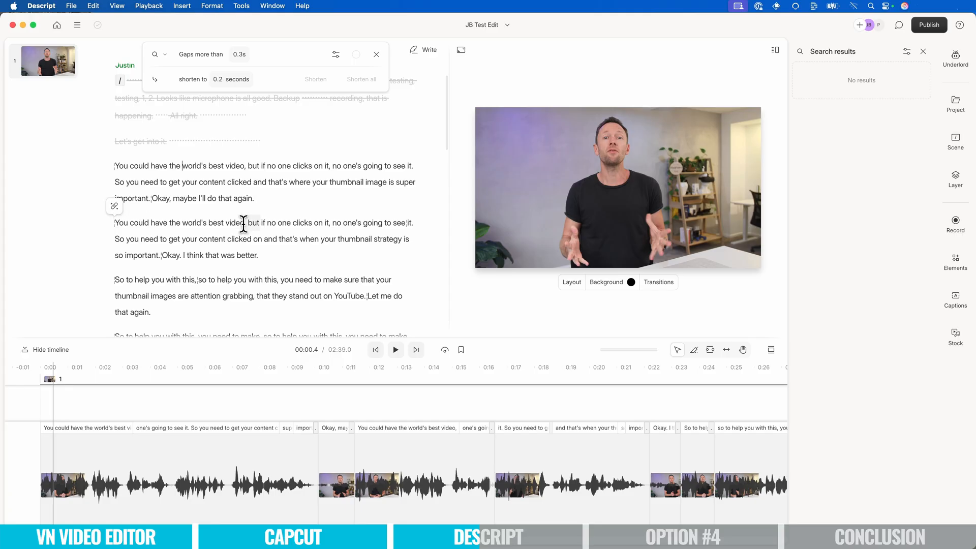
{"action": "left_click", "coordinate": [956, 59]}
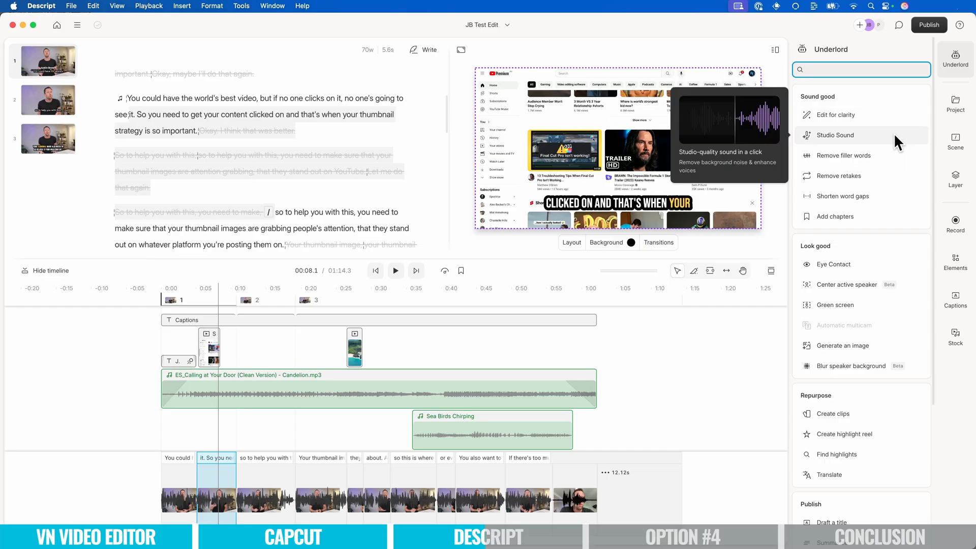
- Apply Studio Sound at adjusted intensity, then add Eye Contact and background blur effects
{"action": "left_click", "coordinate": [834, 135]}
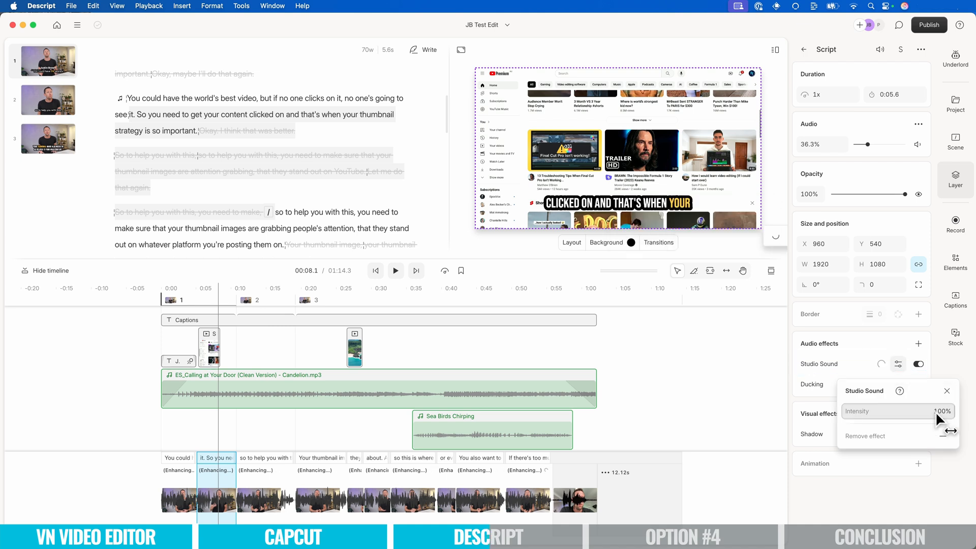
{"action": "left_click_drag", "start_coordinate": [937, 411], "coordinate": [927, 411]}
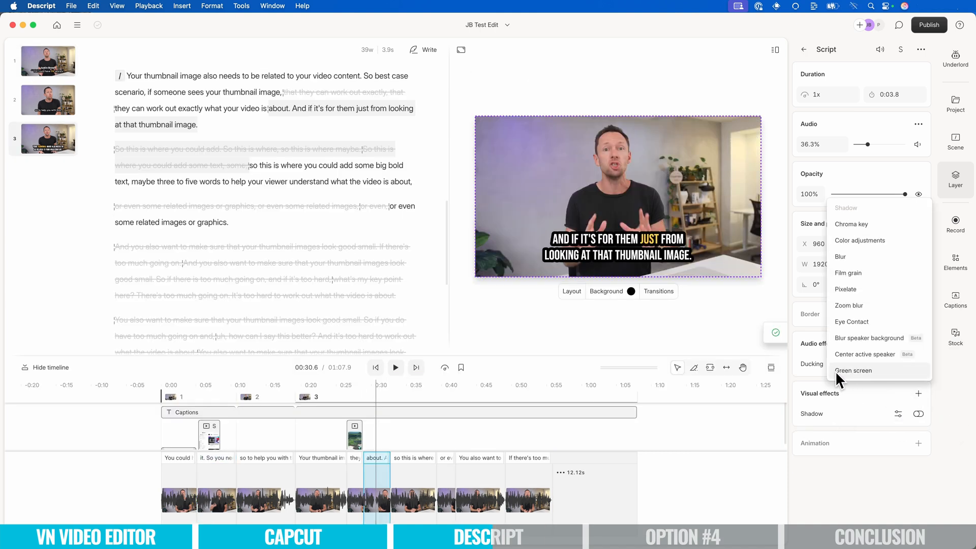
{"action": "left_click", "coordinate": [854, 370]}
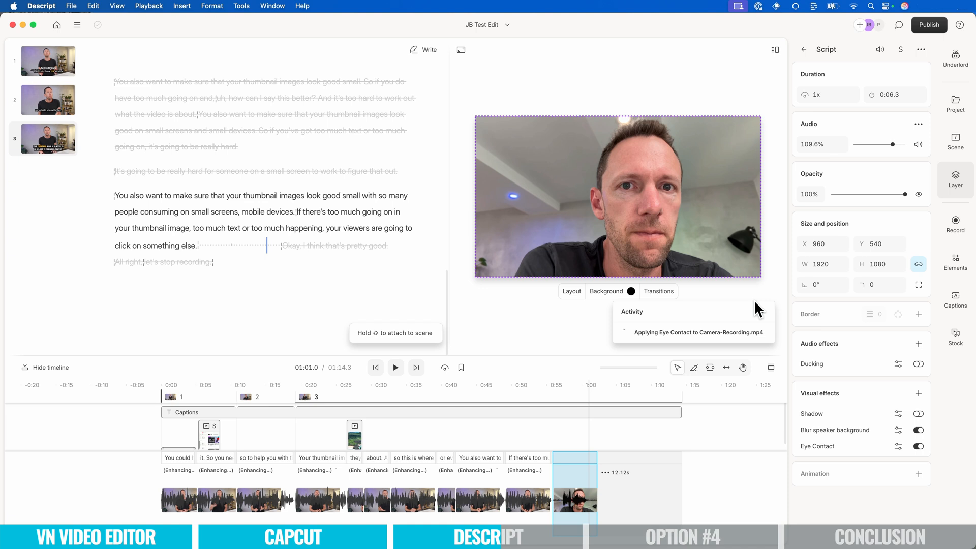
{"action": "left_click", "coordinate": [559, 397]}
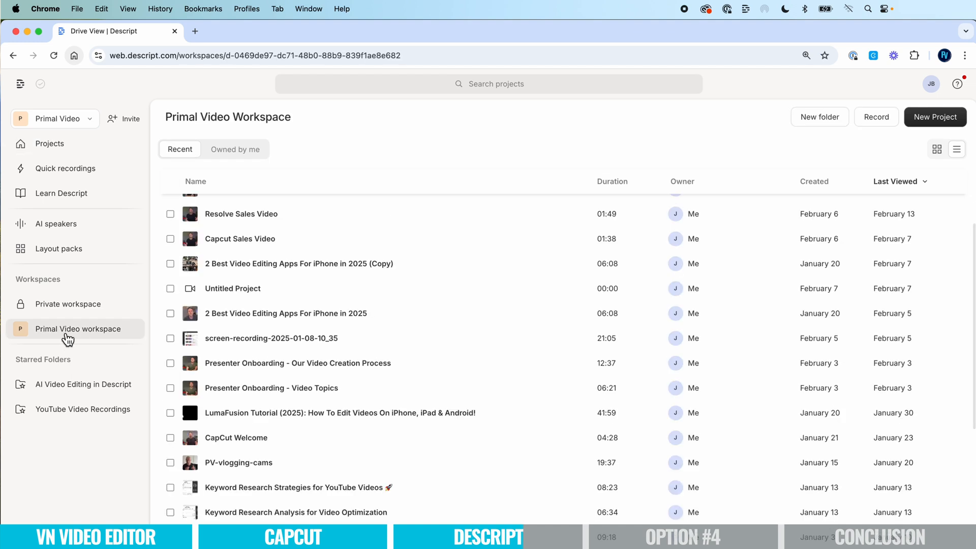
- Open the Descript Masterclass sales video project and view its audio export options
{"action": "left_click", "coordinate": [83, 384]}
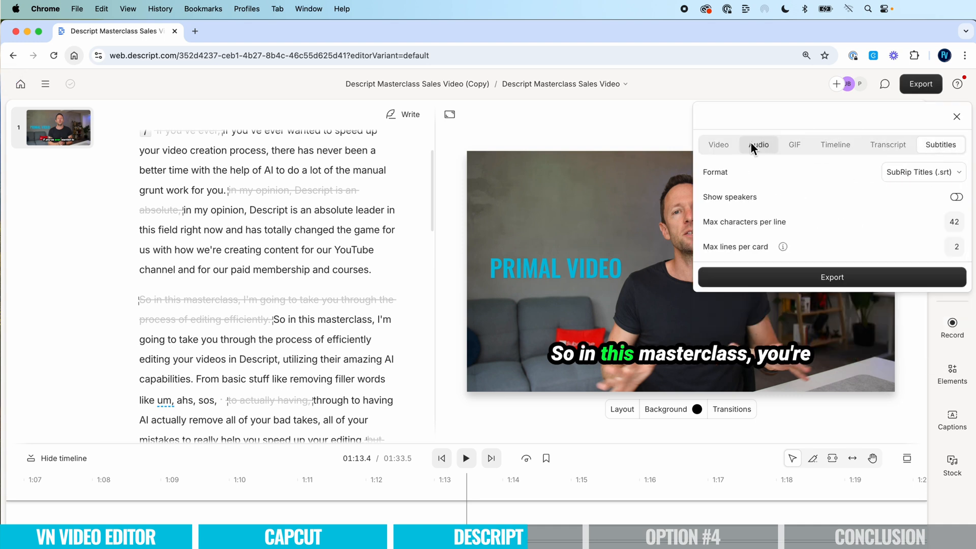
{"action": "left_click", "coordinate": [957, 117]}
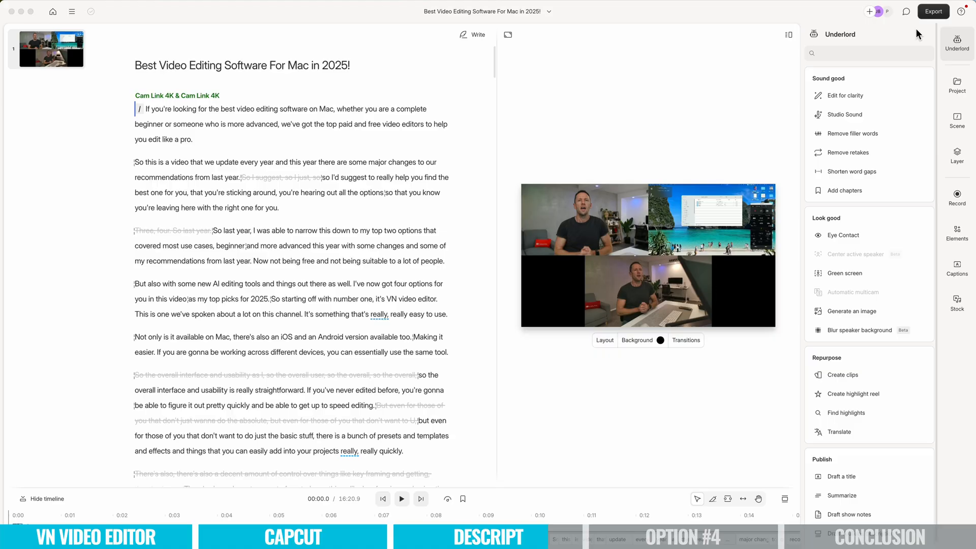
- Browse Timeline export formats including Pro Tools, Premiere and DaVinci Resolve
{"action": "left_click", "coordinate": [932, 11]}
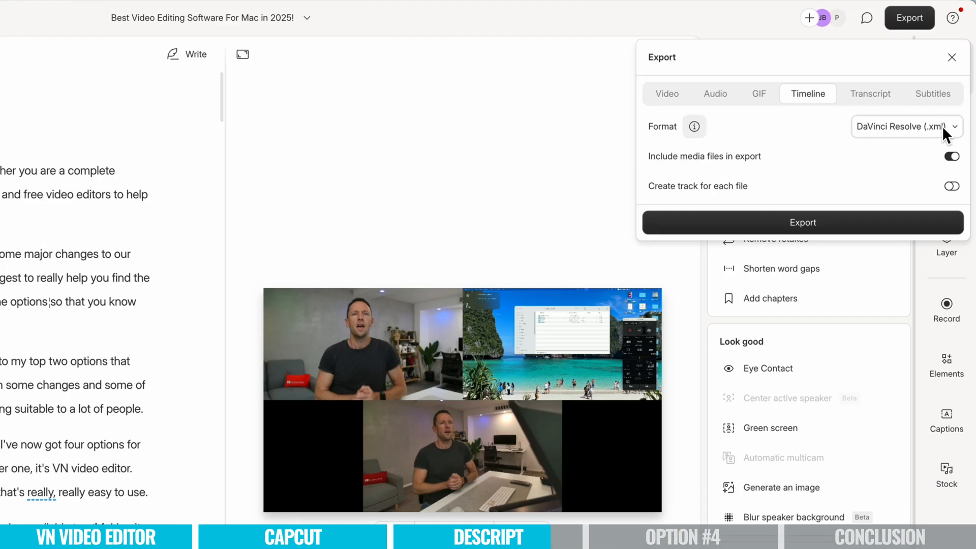
{"action": "left_click", "coordinate": [904, 127]}
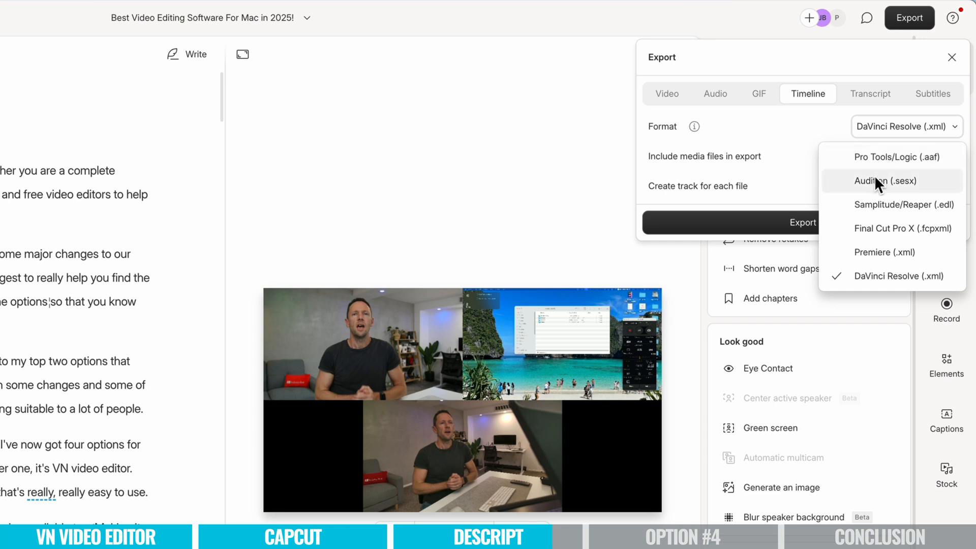
{"action": "mouse_move", "coordinate": [884, 229]}
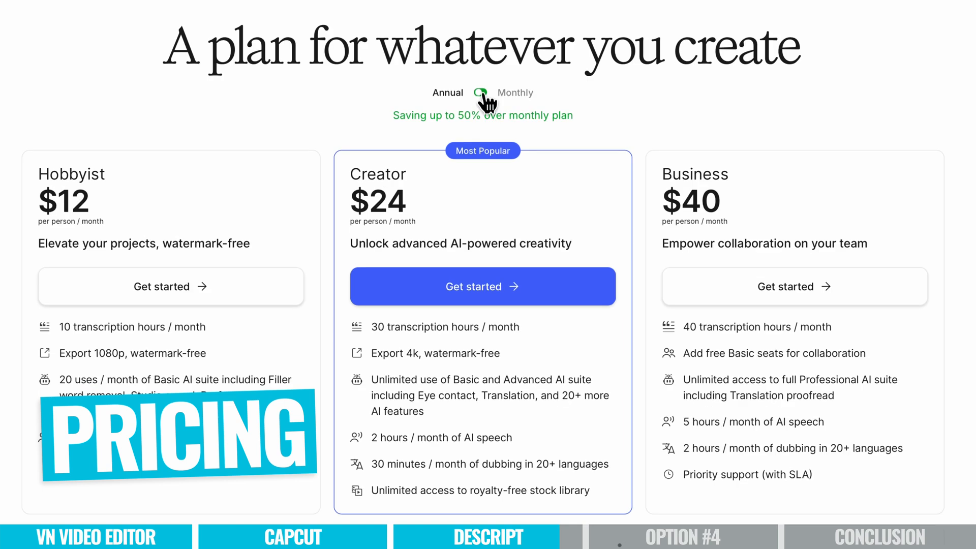
{"action": "left_click", "coordinate": [480, 92]}
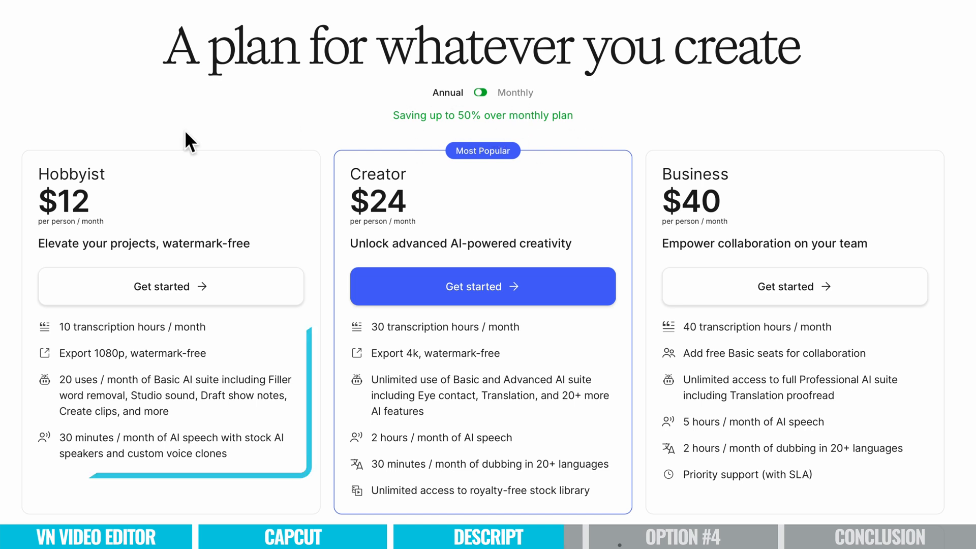
{"action": "mouse_move", "coordinate": [111, 210]}
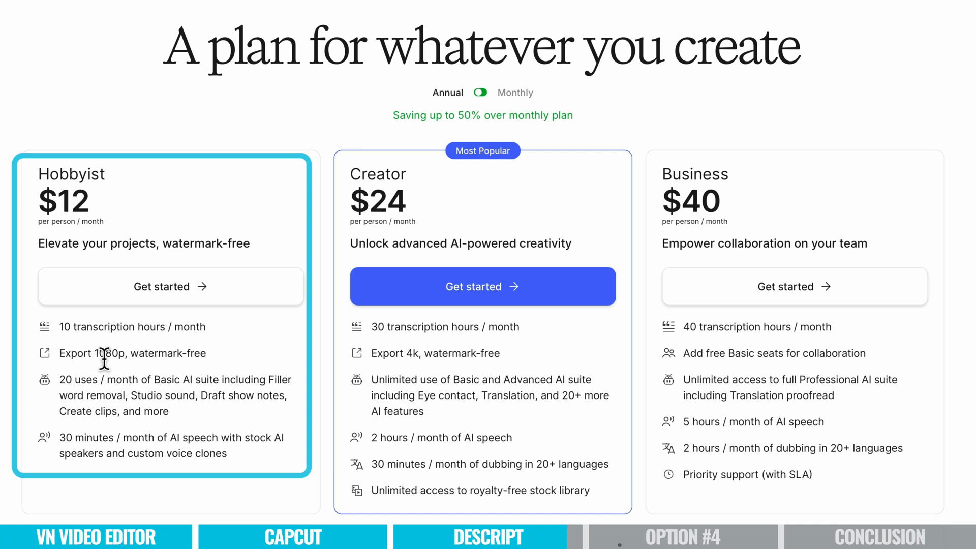
{"action": "mouse_move", "coordinate": [163, 354]}
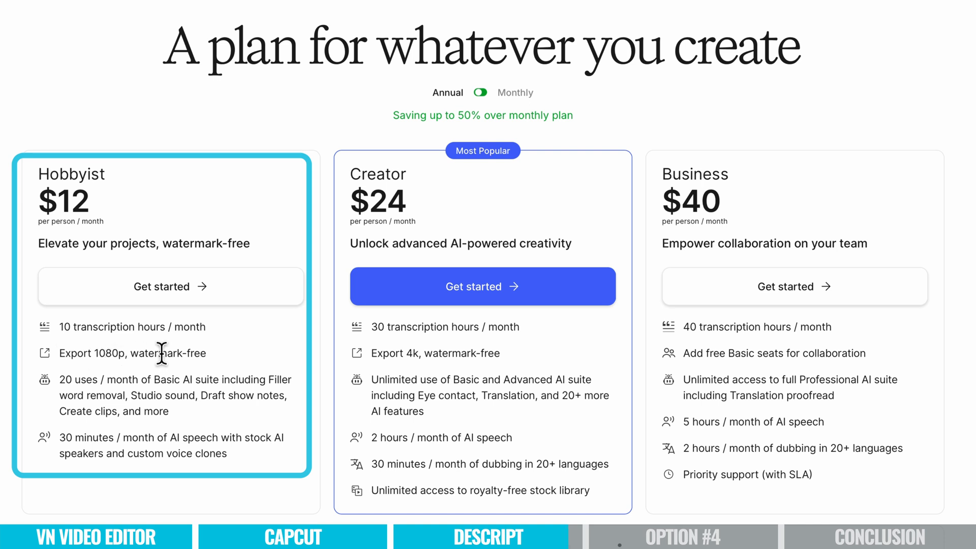
{"action": "mouse_move", "coordinate": [210, 491]}
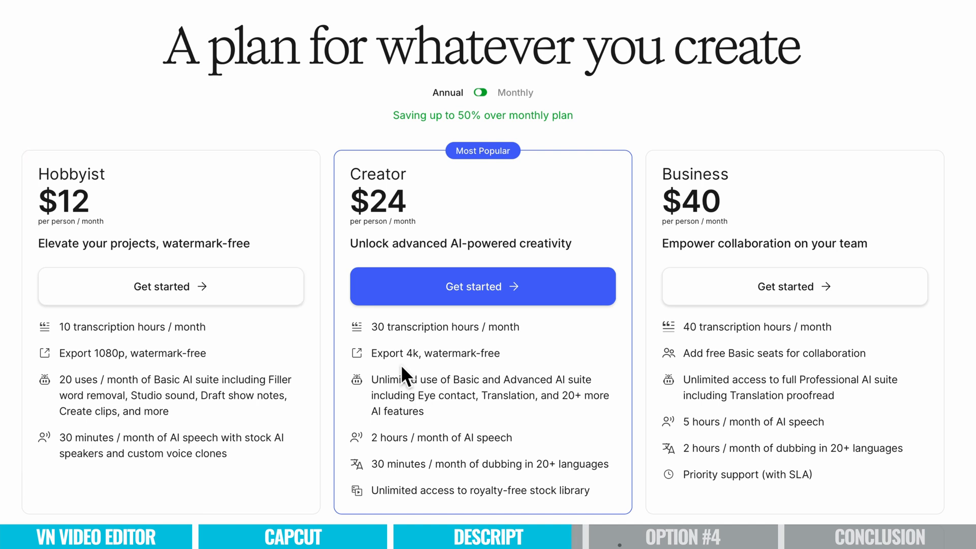
{"action": "double_click", "coordinate": [394, 353]}
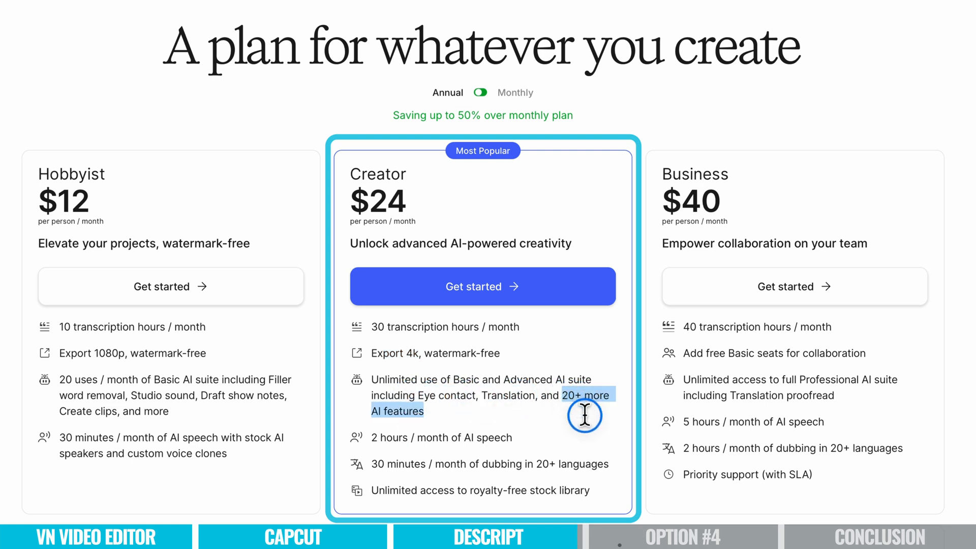
{"action": "mouse_move", "coordinate": [399, 184]}
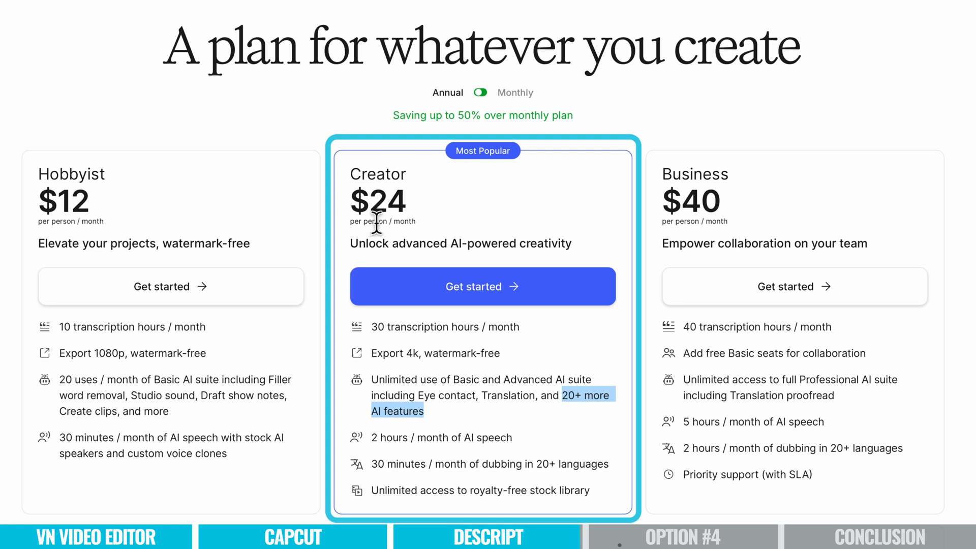
{"action": "left_click", "coordinate": [682, 536]}
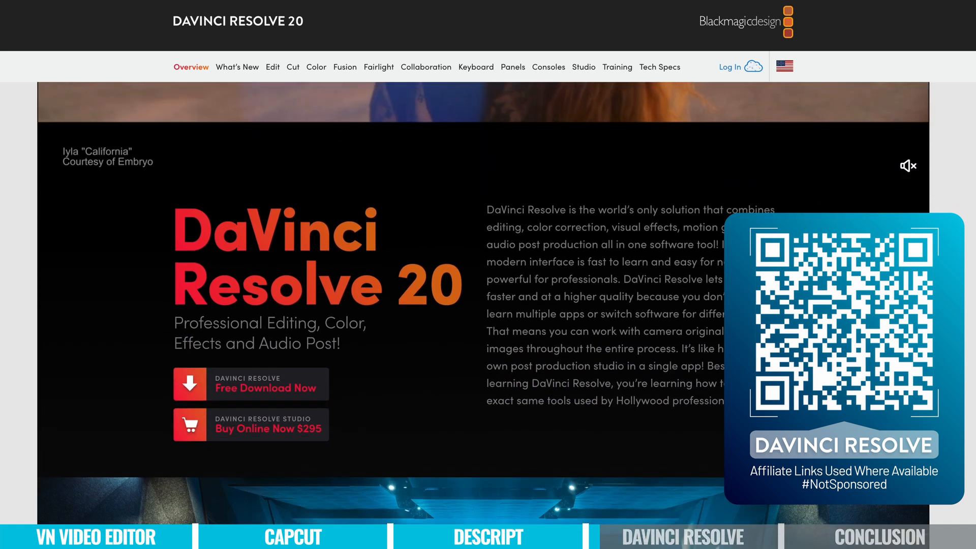
- Browse the DaVinci Resolve Studio page down to GPU Acceleration and Noise Reduction
{"action": "scroll", "scroll_direction": "down", "scroll_amount": 3}
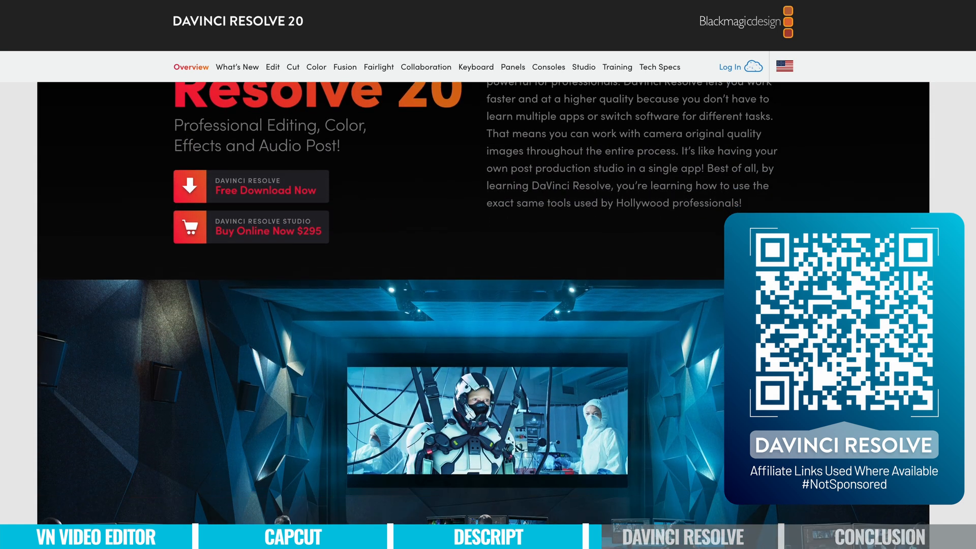
{"action": "scroll", "scroll_direction": "down", "scroll_amount": 3}
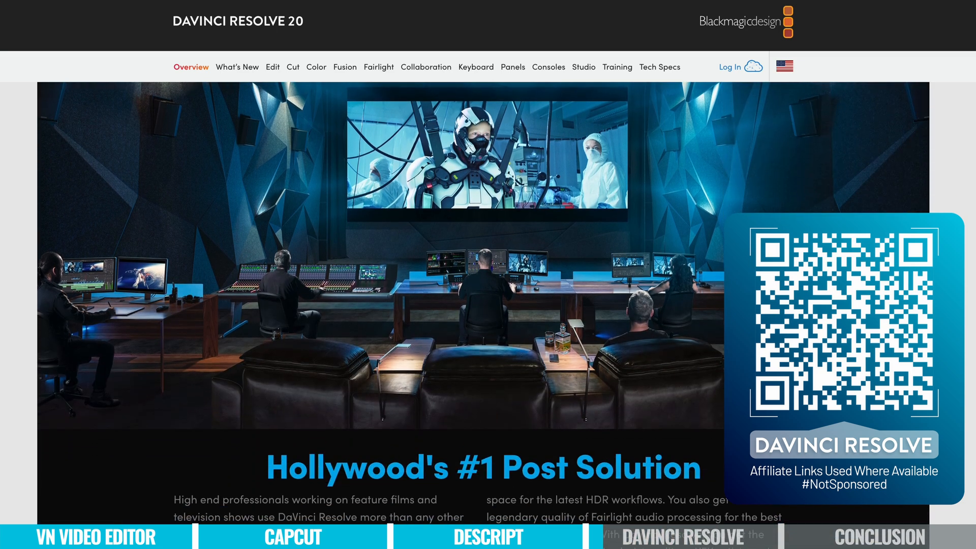
{"action": "left_click", "coordinate": [582, 67]}
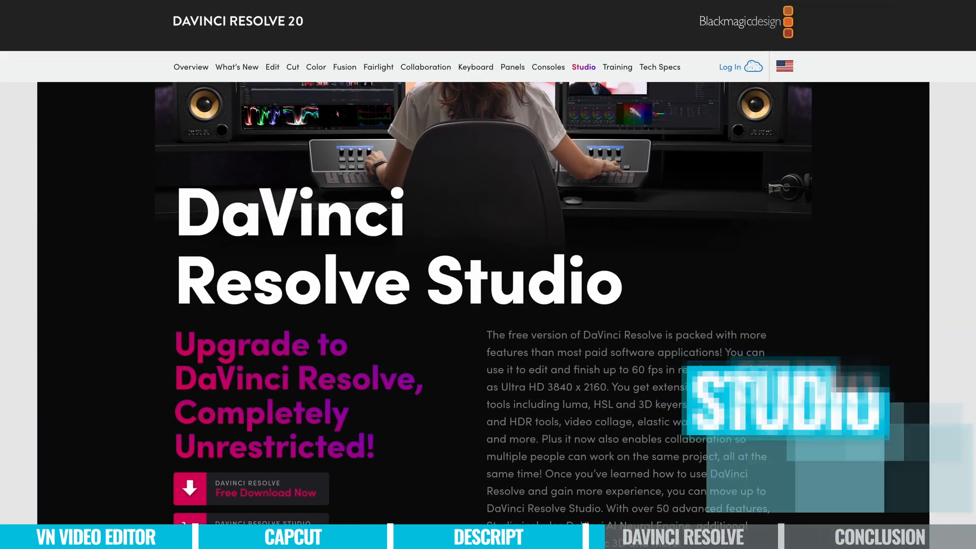
{"action": "scroll", "scroll_direction": "down", "scroll_amount": 3}
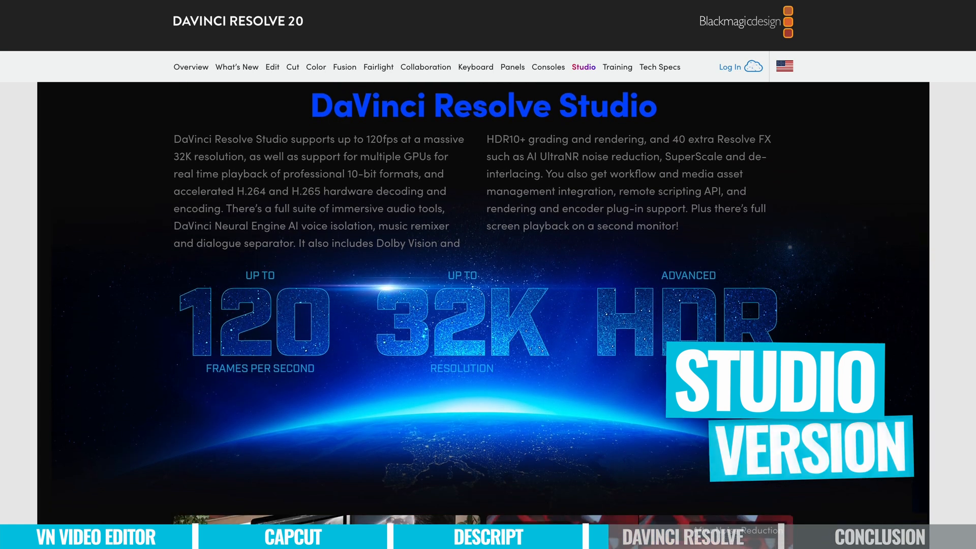
{"action": "scroll", "scroll_direction": "down", "scroll_amount": 3}
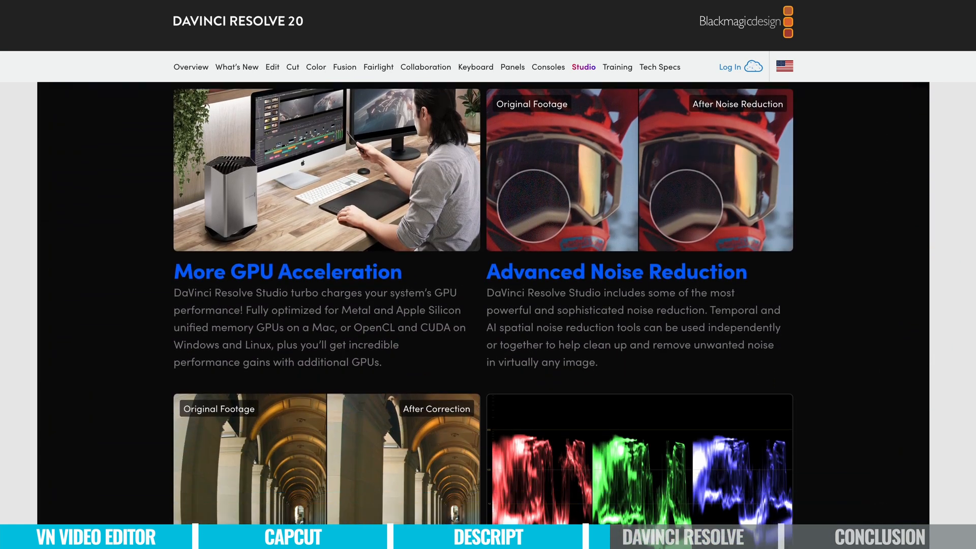
{"action": "scroll", "scroll_direction": "down", "scroll_amount": 3}
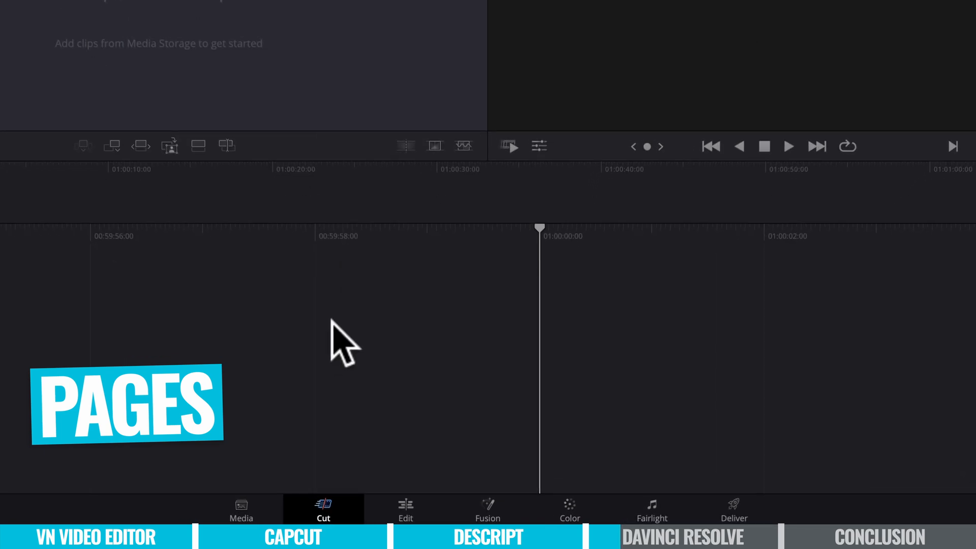
{"action": "mouse_move", "coordinate": [324, 293]}
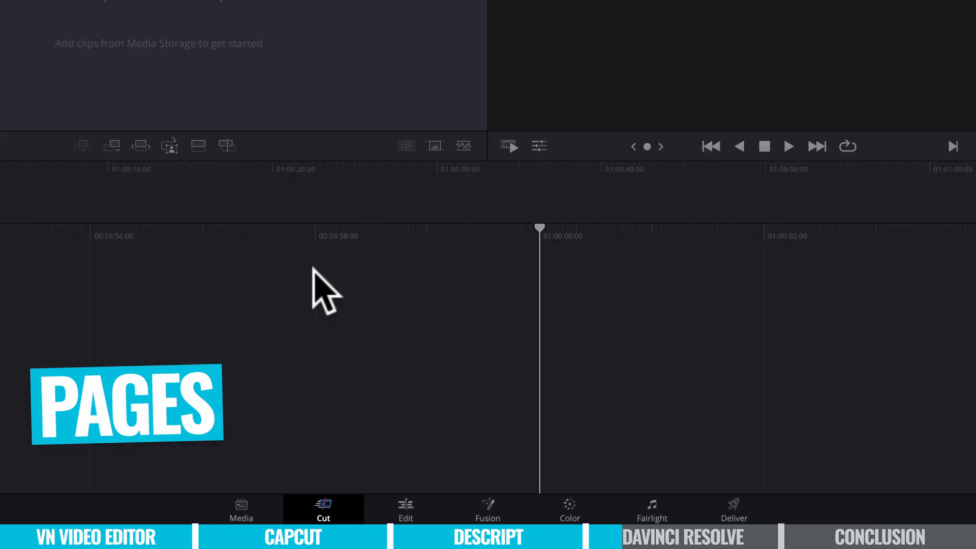
- Step through the Edit, Fusion, Color and Fairlight pages of the empty project
{"action": "left_click", "coordinate": [405, 510]}
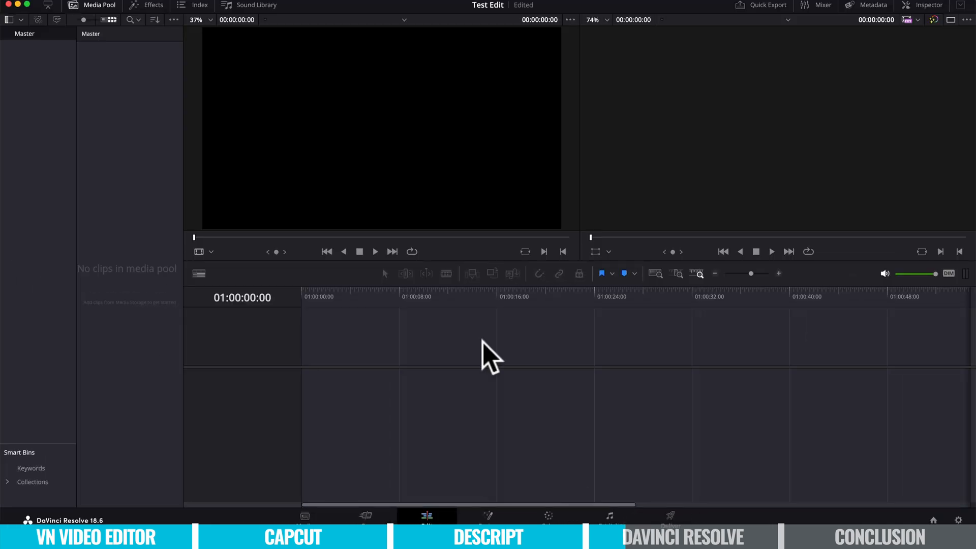
{"action": "left_click", "coordinate": [488, 516]}
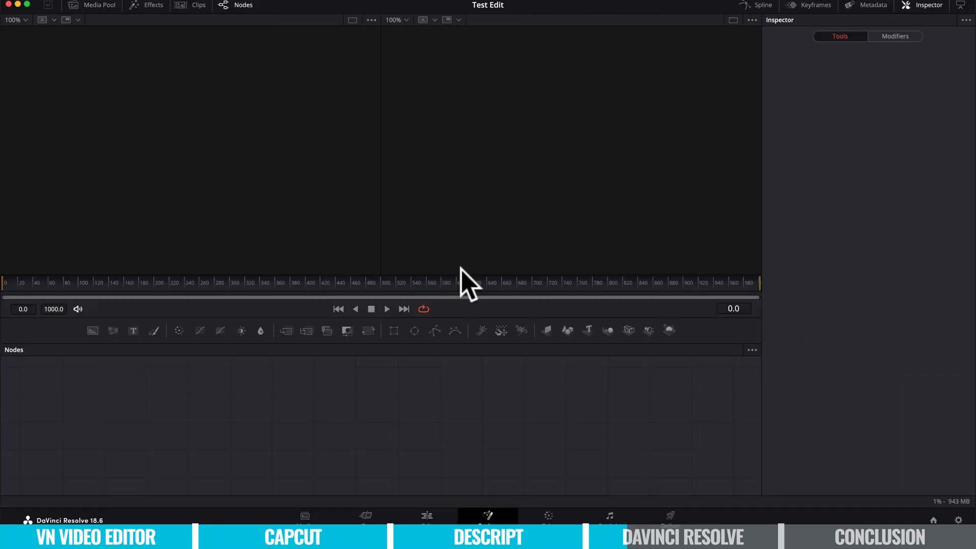
{"action": "left_click", "coordinate": [549, 515]}
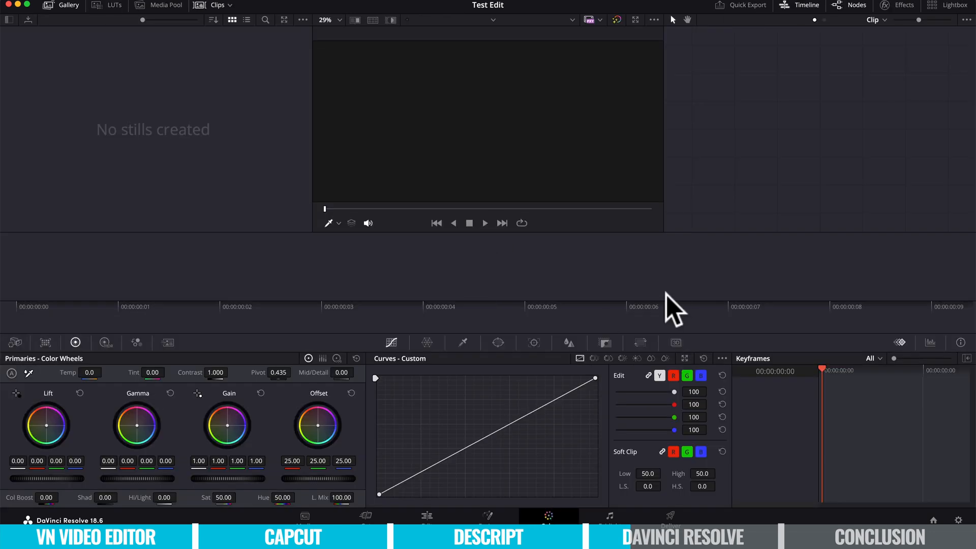
{"action": "left_click", "coordinate": [609, 516]}
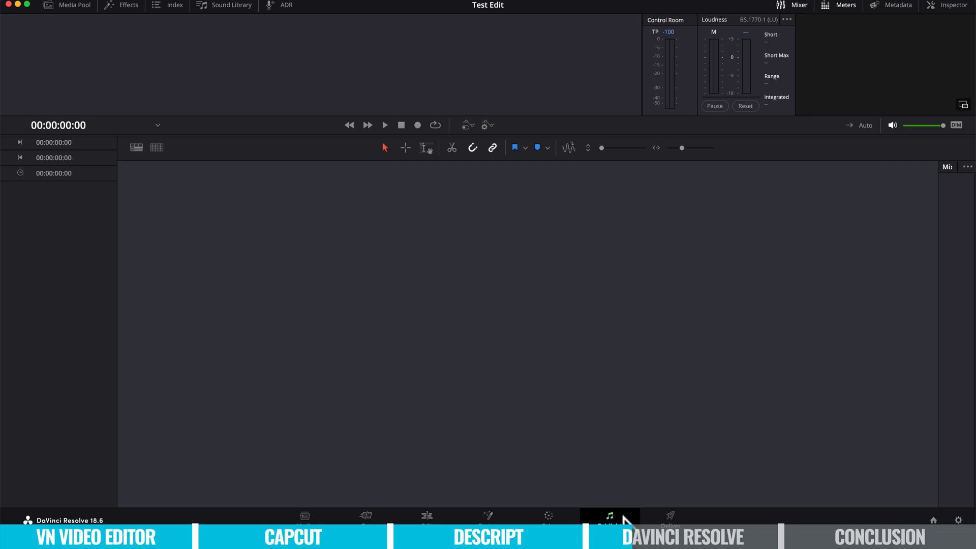
{"action": "left_click", "coordinate": [671, 516]}
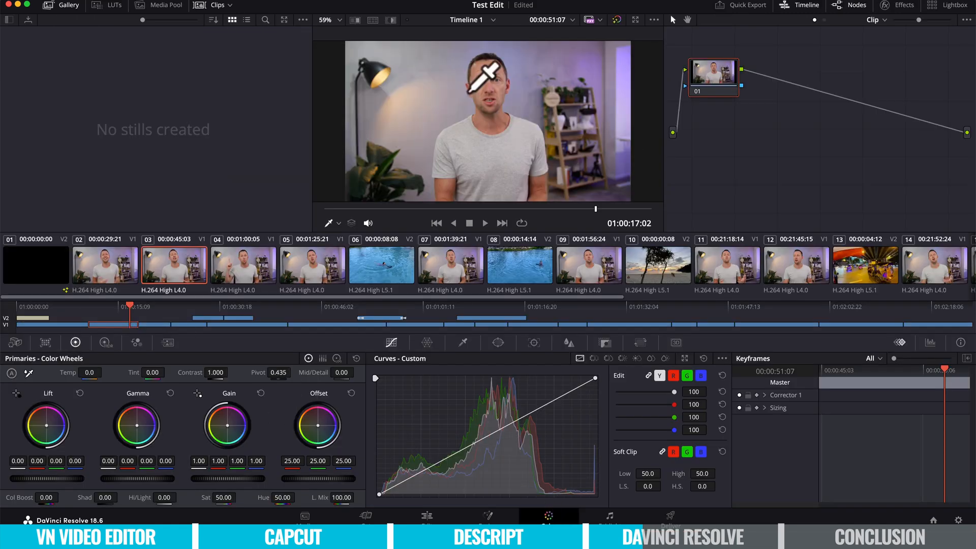
- Select talking-head clip 03 in Timeline 1's clip strip on the Color page
{"action": "left_click", "coordinate": [106, 342]}
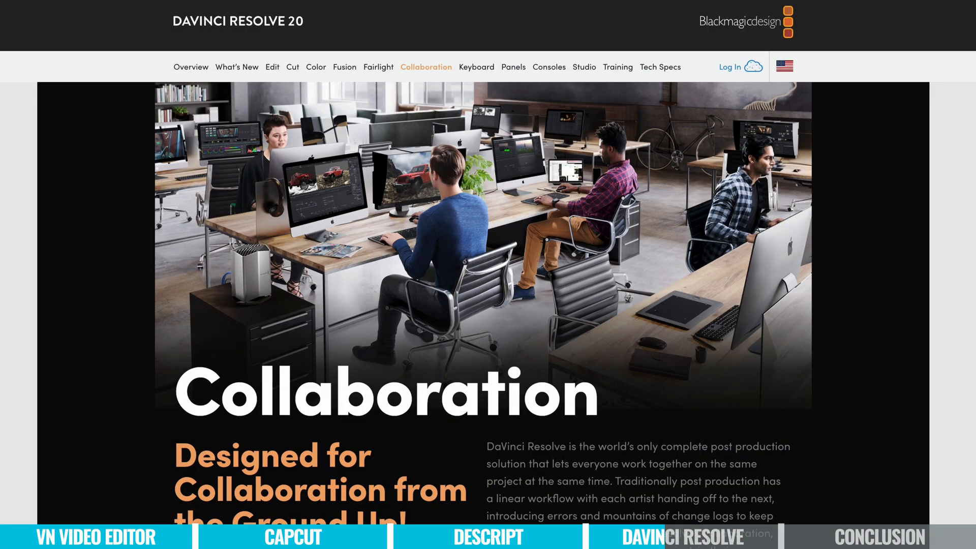
- Scroll the Collaboration section down to Blackmagic Cloud and Cloud ID project libraries
{"action": "scroll", "scroll_direction": "down", "scroll_amount": 3}
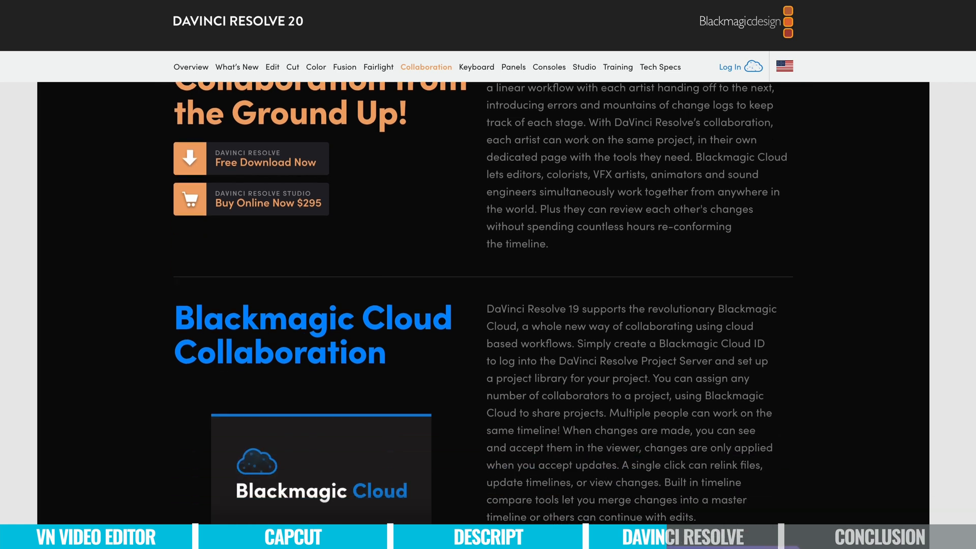
{"action": "scroll", "scroll_direction": "down", "scroll_amount": 3}
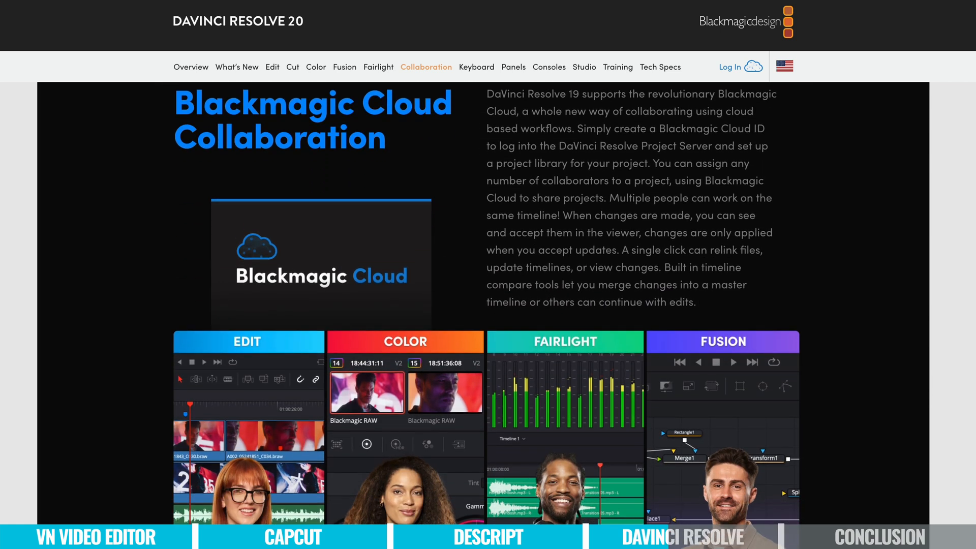
{"action": "scroll", "scroll_direction": "down", "scroll_amount": 3}
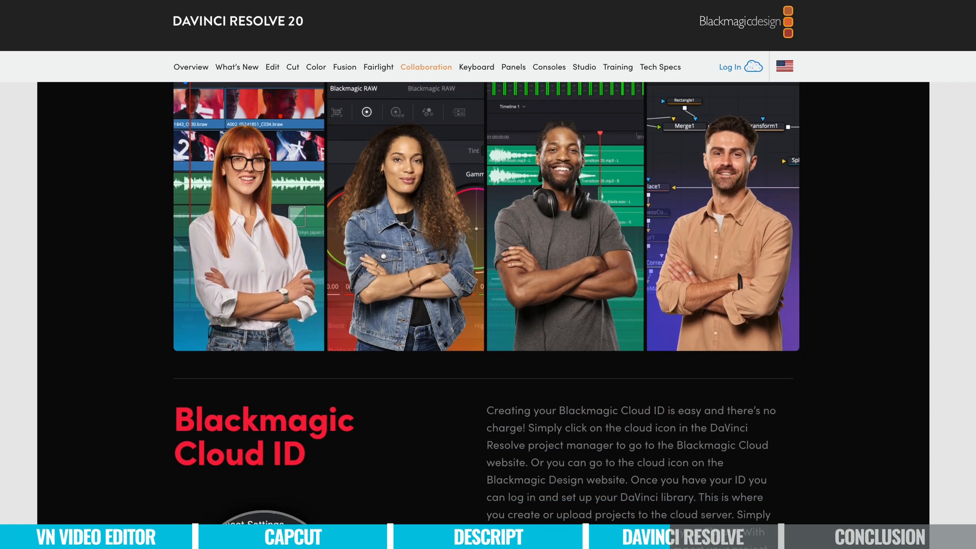
{"action": "scroll", "scroll_direction": "down", "scroll_amount": 3}
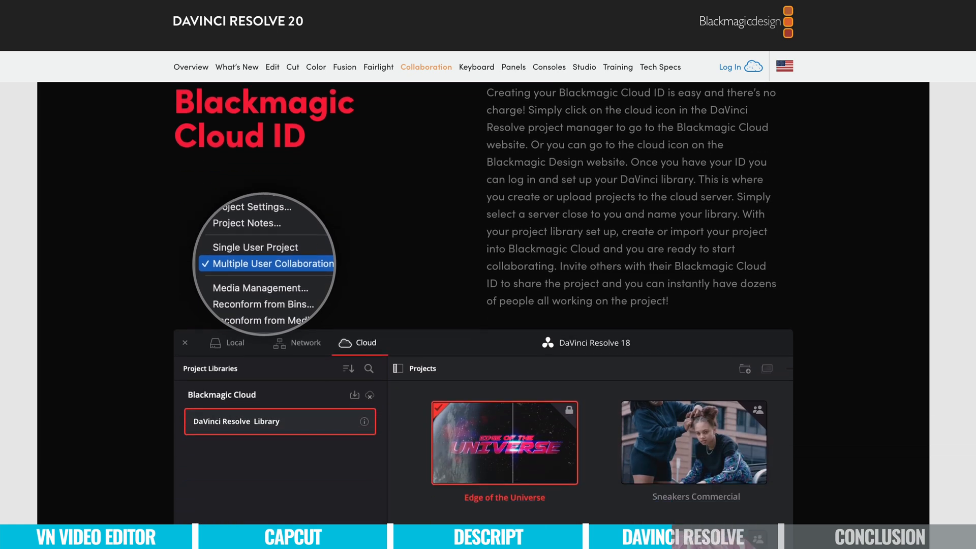
{"action": "scroll", "scroll_direction": "down", "scroll_amount": 3}
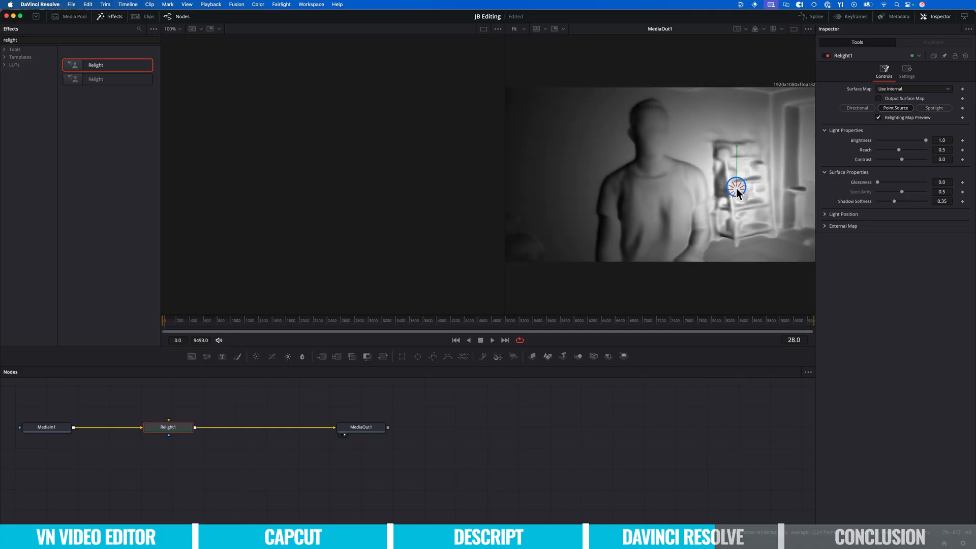
- Move the Relight point light to the upper left, disable the map preview, and raise the custom curve's shadows
{"action": "left_click_drag", "start_coordinate": [737, 185], "coordinate": [558, 121]}
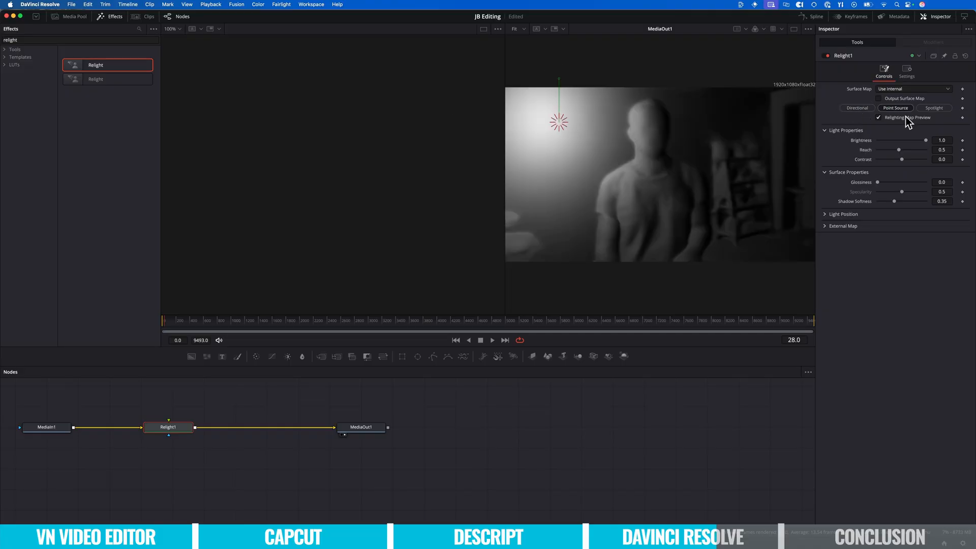
{"action": "left_click", "coordinate": [258, 5]}
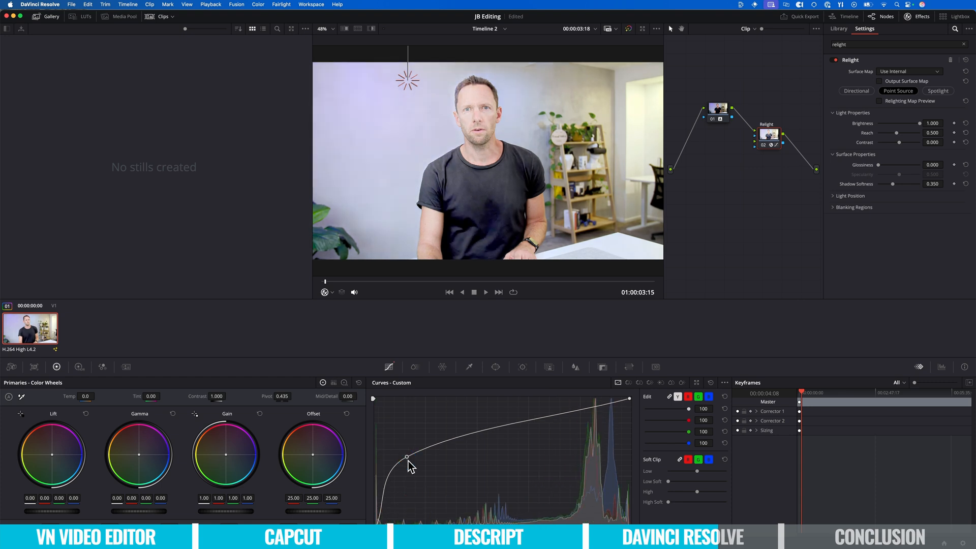
{"action": "left_click_drag", "start_coordinate": [408, 78], "coordinate": [361, 102]}
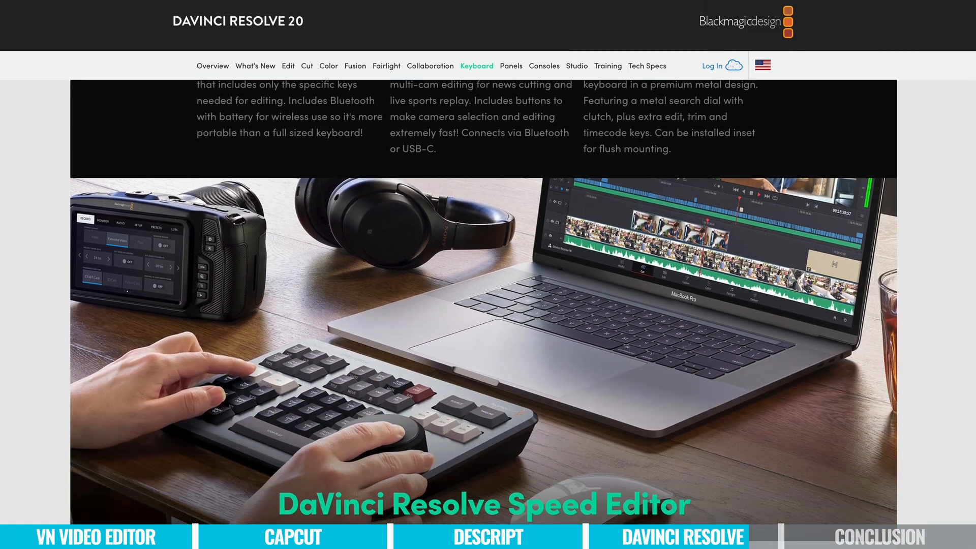
- Scroll through Blackmagic's keyboard and product pages, then browse the Panels page down to the Micro Color Panel
{"action": "scroll", "scroll_direction": "down", "scroll_amount": 3}
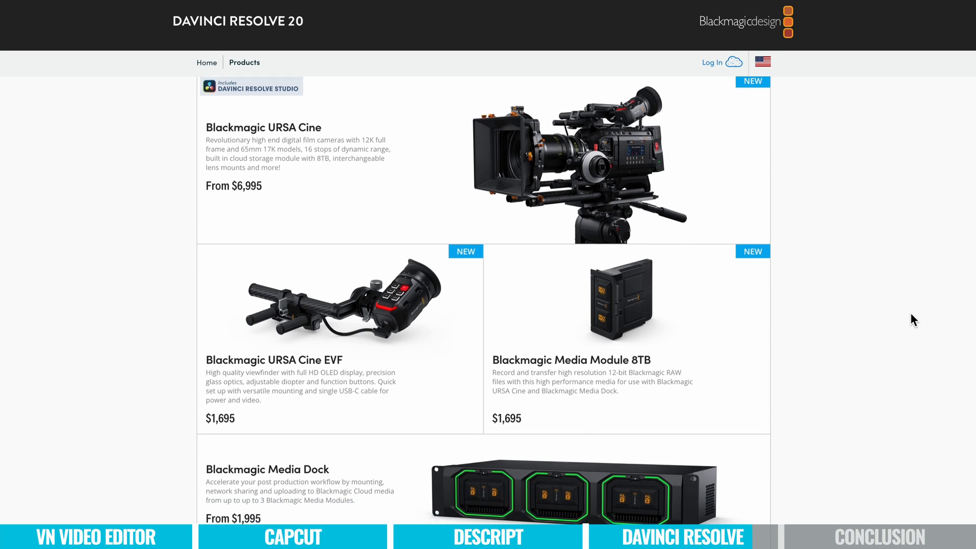
{"action": "scroll", "scroll_direction": "down", "scroll_amount": 3}
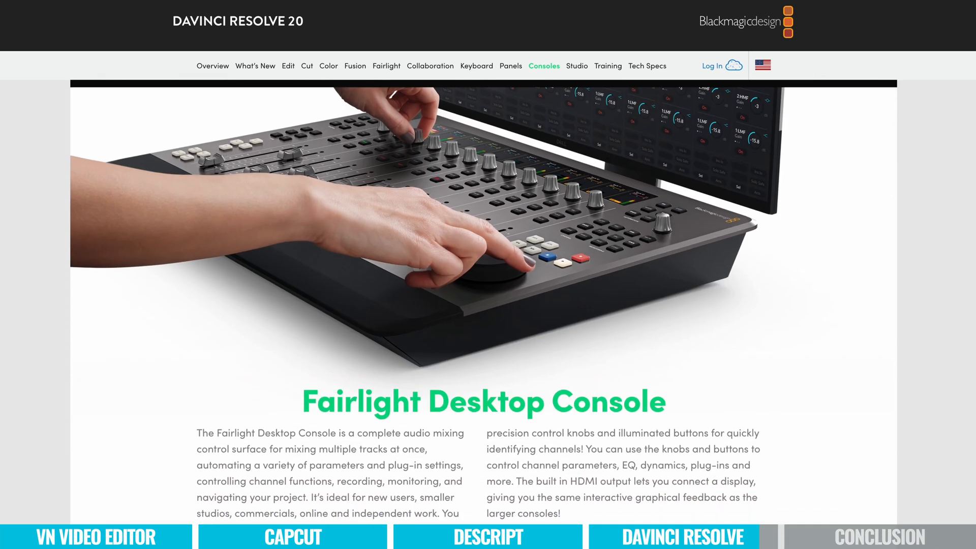
{"action": "left_click", "coordinate": [511, 66]}
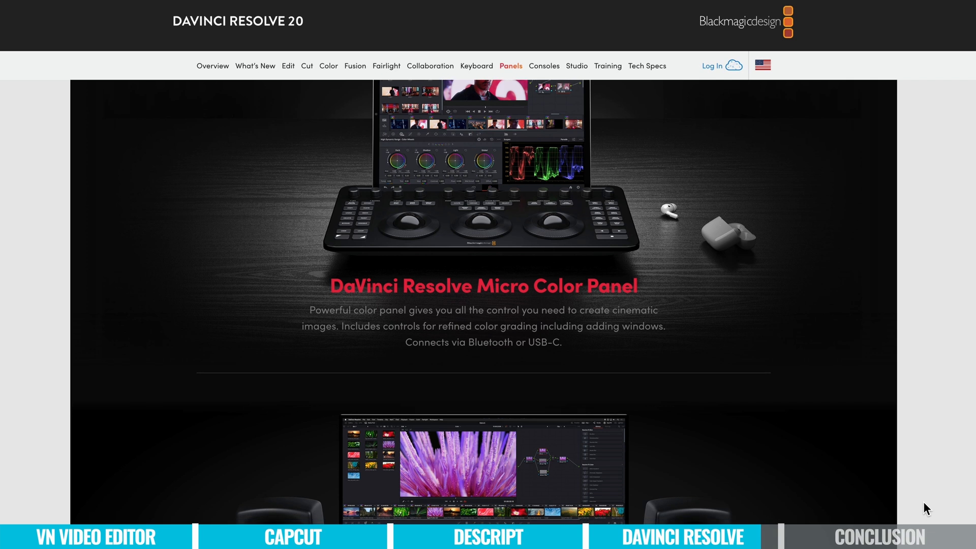
{"action": "scroll", "scroll_direction": "down", "scroll_amount": 3}
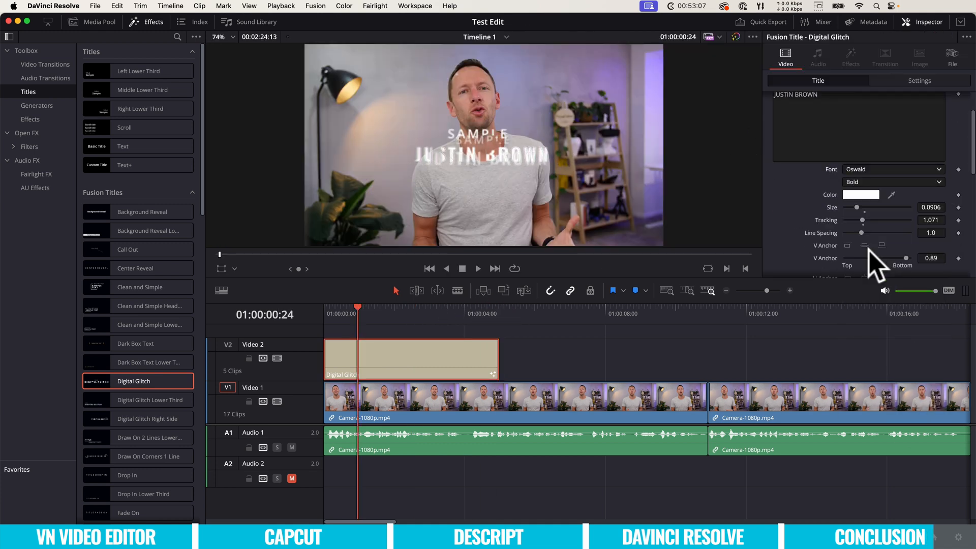
- Show the Digital Glitch title's Inspector transform settings and the Video Transitions effects library
{"action": "left_click", "coordinate": [919, 80]}
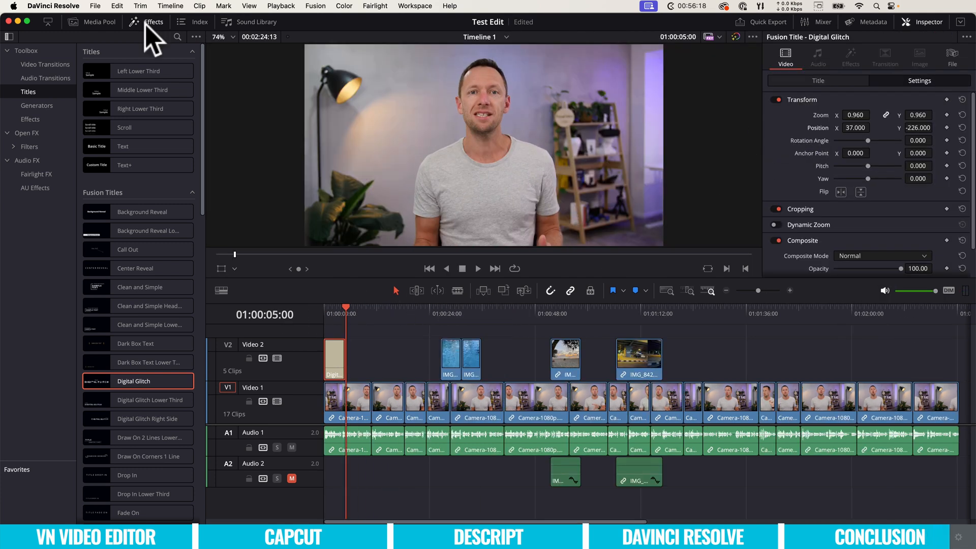
{"action": "left_click", "coordinate": [45, 64]}
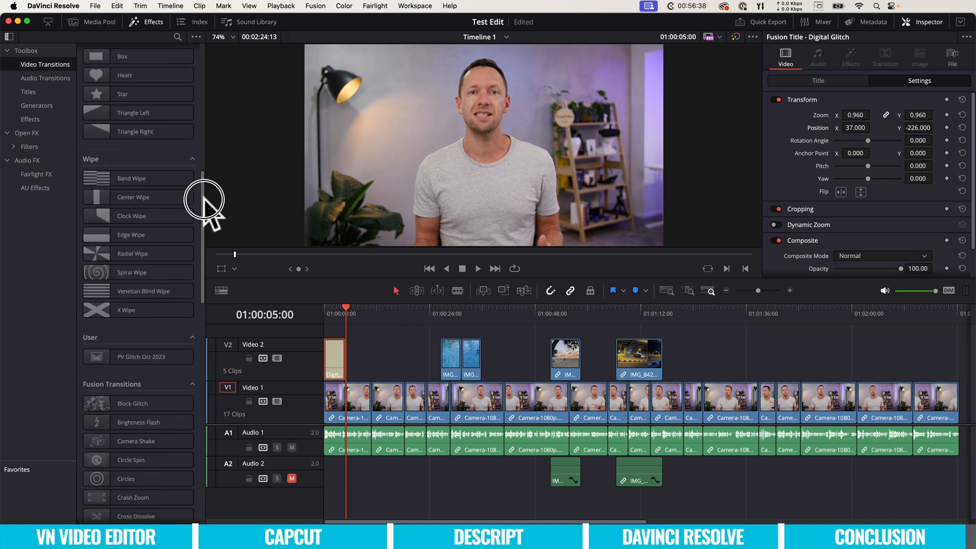